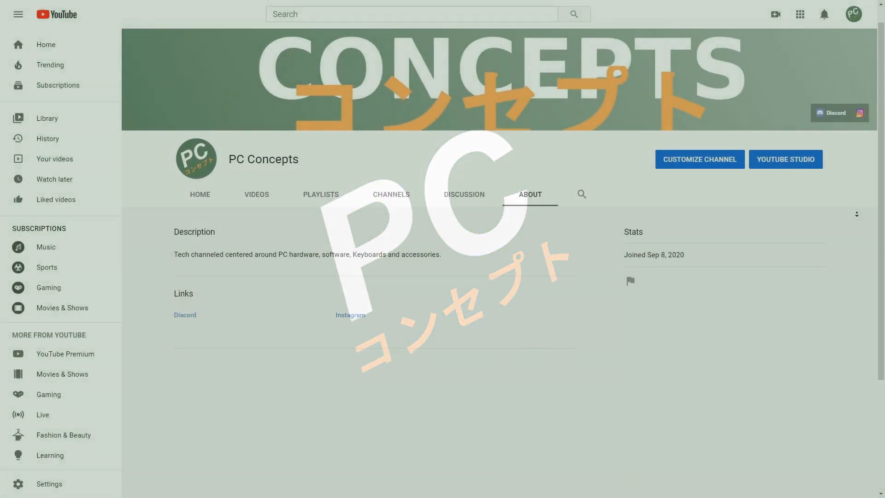
Step: Open the [GB] KAT Mizu product page from CannonKeys' Group Buys collection
{"action": "scroll", "scroll_direction": "down", "scroll_amount": 3}
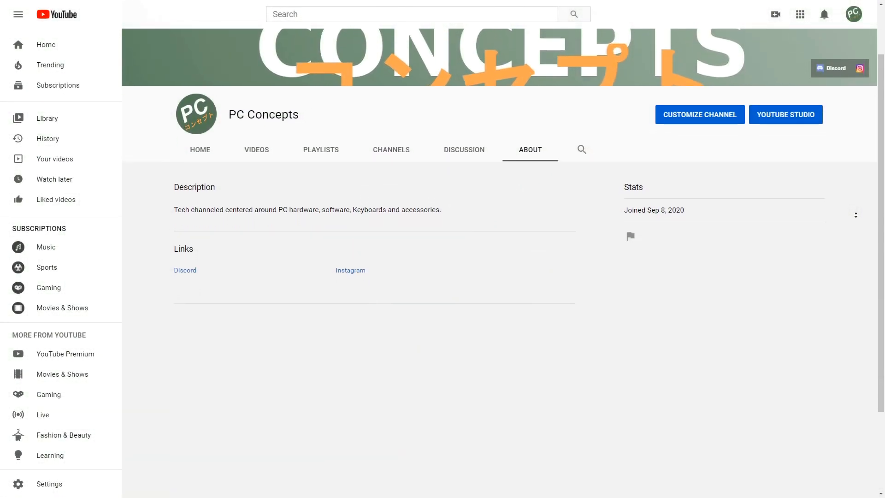
{"action": "scroll", "scroll_direction": "down", "scroll_amount": 3}
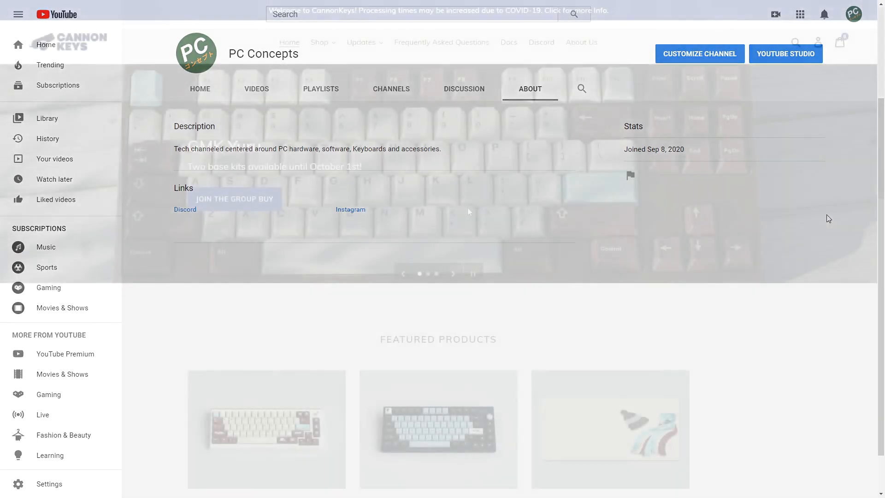
{"action": "left_click", "coordinate": [320, 42]}
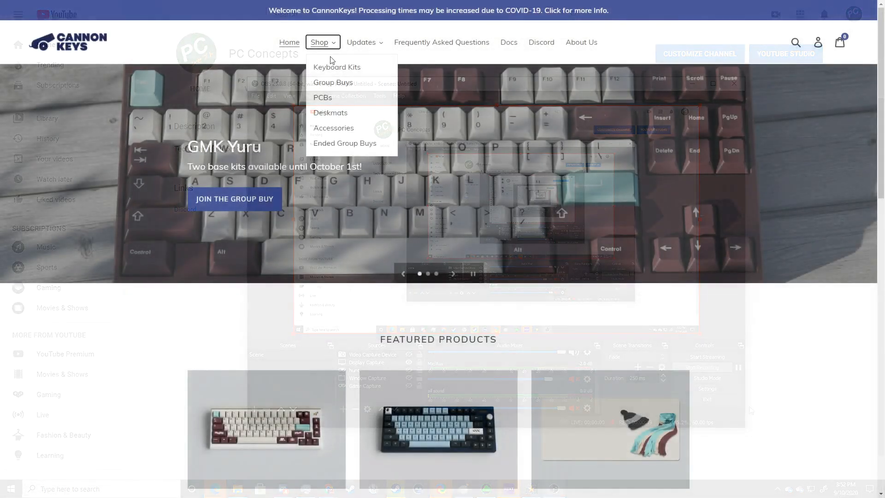
{"action": "left_click", "coordinate": [332, 83]}
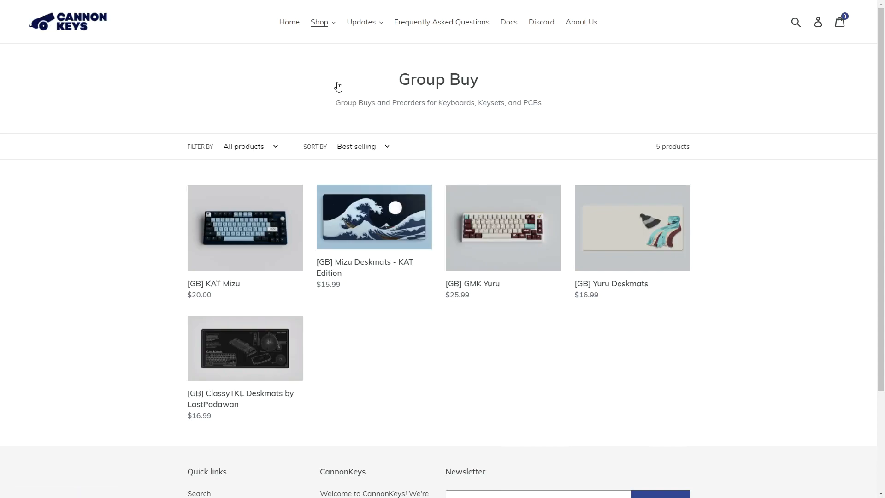
{"action": "mouse_move", "coordinate": [245, 228]}
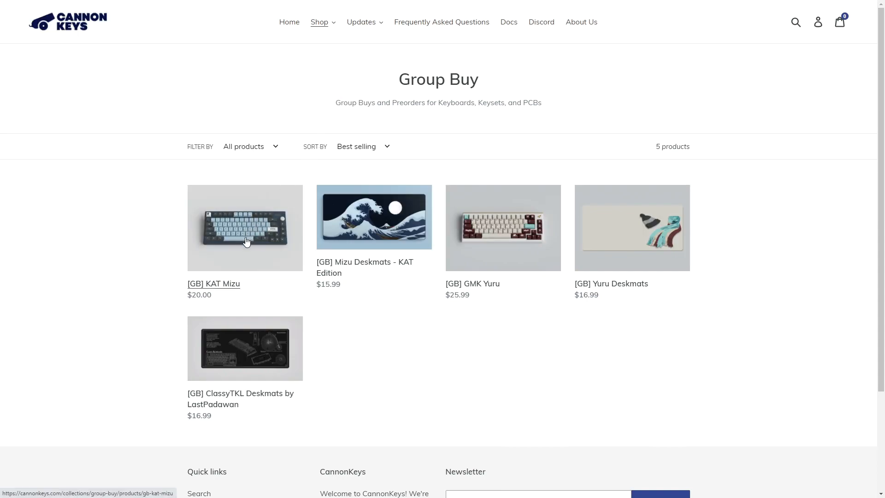
{"action": "left_click", "coordinate": [244, 227]}
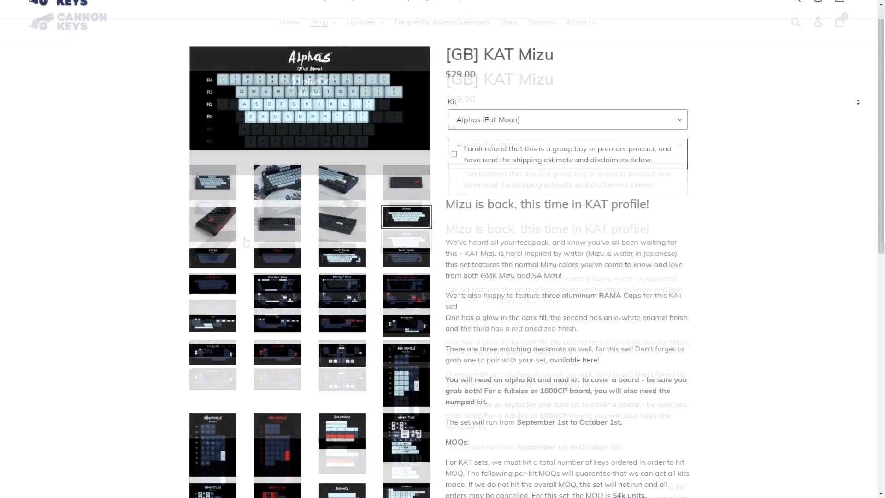
Step: Scroll through the KAT Mizu description down to the Alphas (Full Moon) image
{"action": "scroll", "scroll_direction": "down", "scroll_amount": 3}
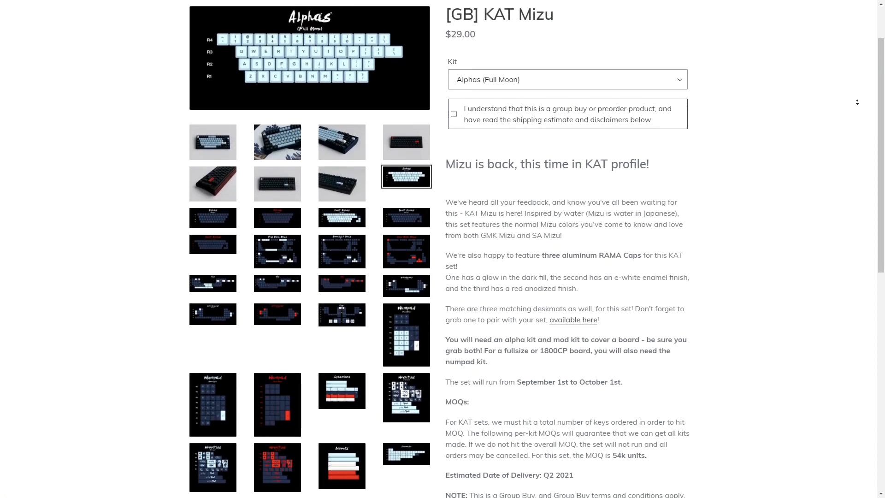
{"action": "scroll", "scroll_direction": "down", "scroll_amount": 3}
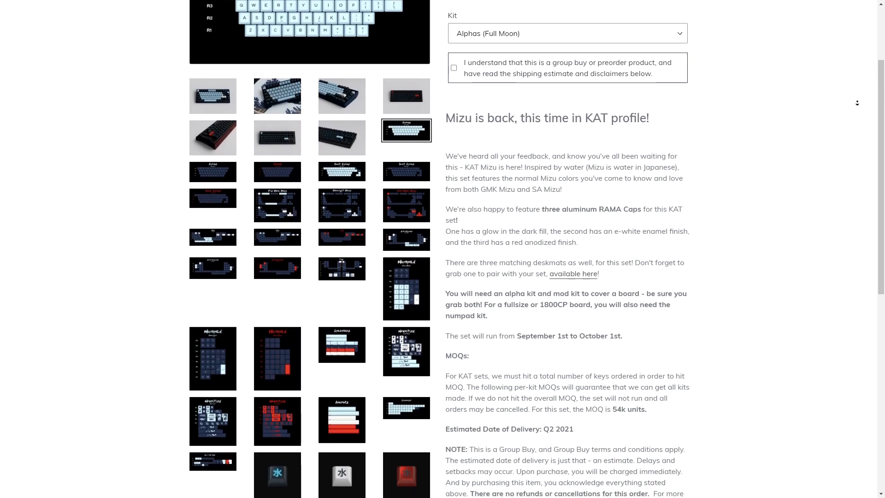
{"action": "scroll", "scroll_direction": "down", "scroll_amount": 3}
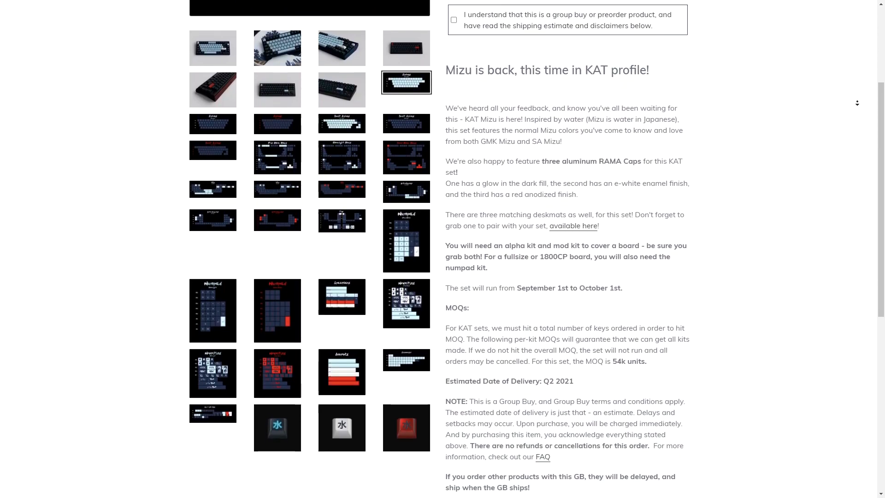
{"action": "scroll", "scroll_direction": "down", "scroll_amount": 3}
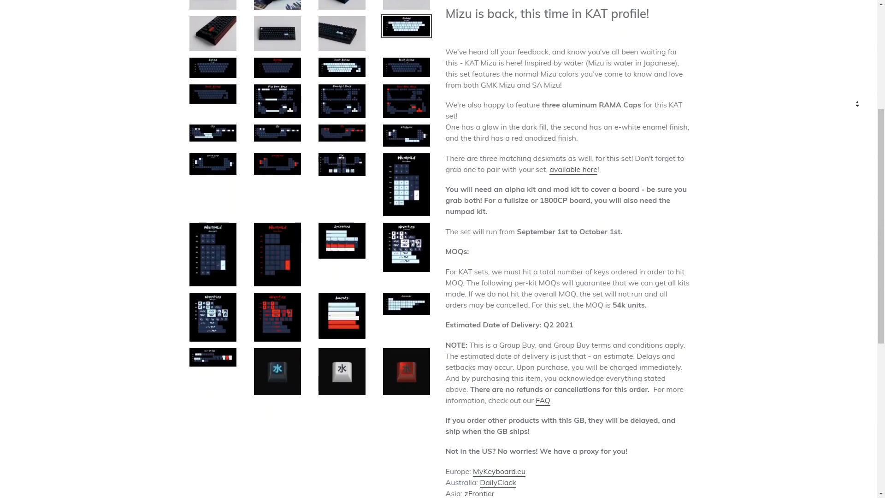
{"action": "scroll", "scroll_direction": "down", "scroll_amount": 3}
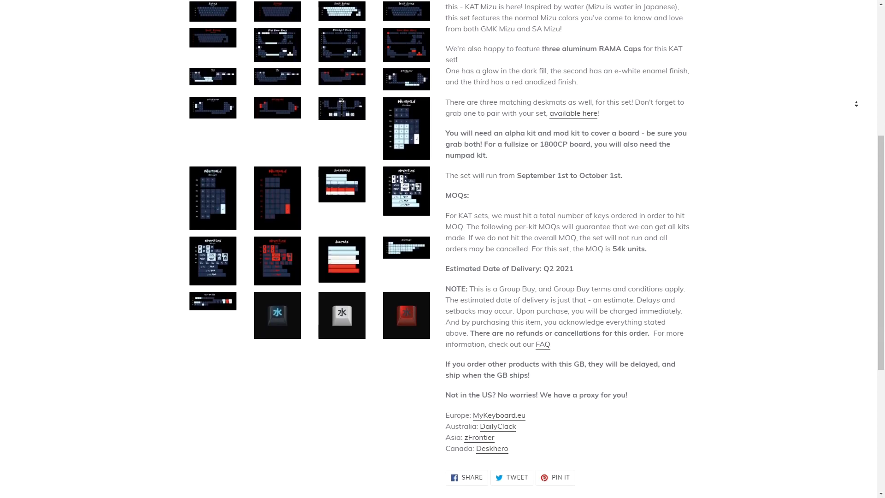
{"action": "scroll", "scroll_direction": "down", "scroll_amount": 3}
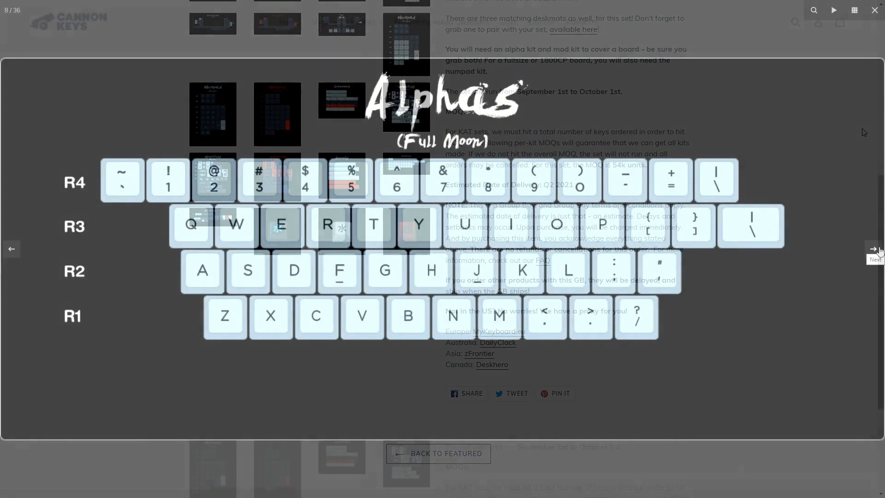
Step: Step through the Blood Moon and Inuit alphas images, then the red-moon wave deskmat
{"action": "left_click", "coordinate": [874, 249]}
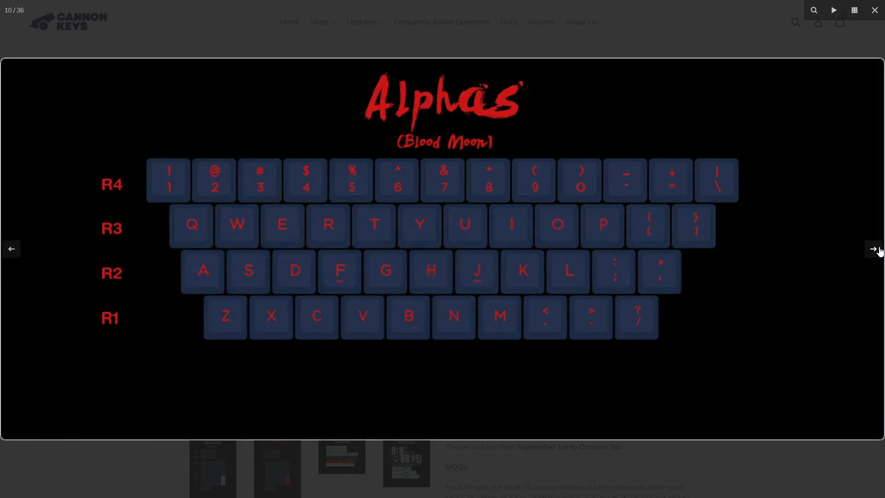
{"action": "left_click", "coordinate": [874, 249]}
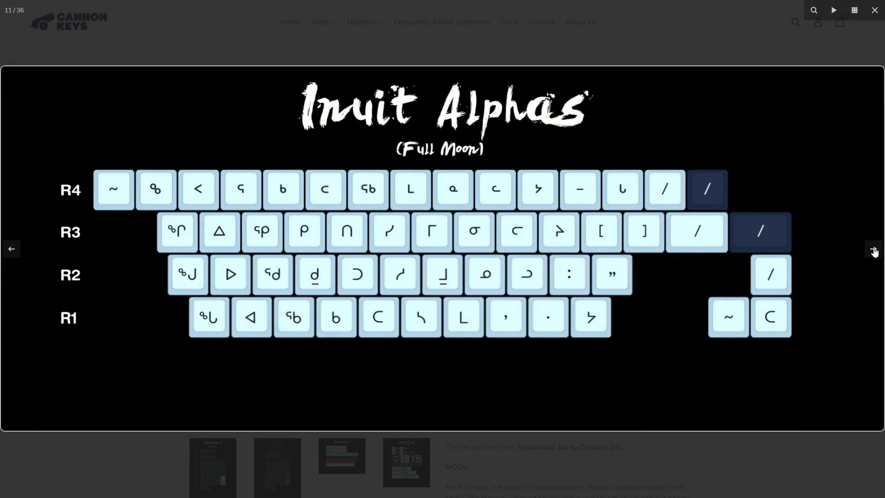
{"action": "left_click", "coordinate": [871, 249]}
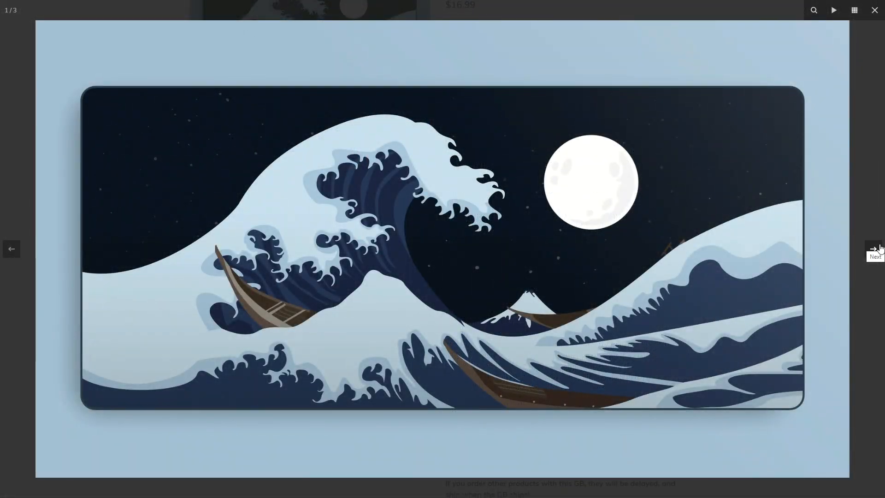
{"action": "left_click", "coordinate": [873, 249]}
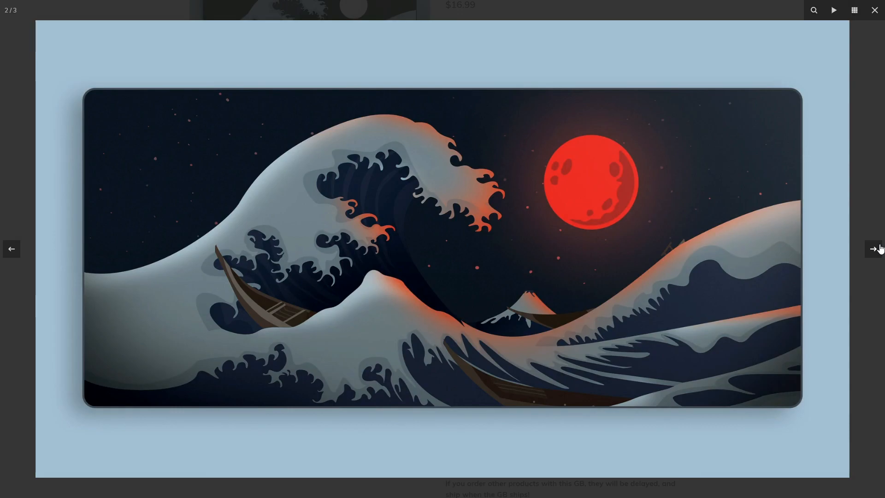
{"action": "left_click", "coordinate": [874, 249]}
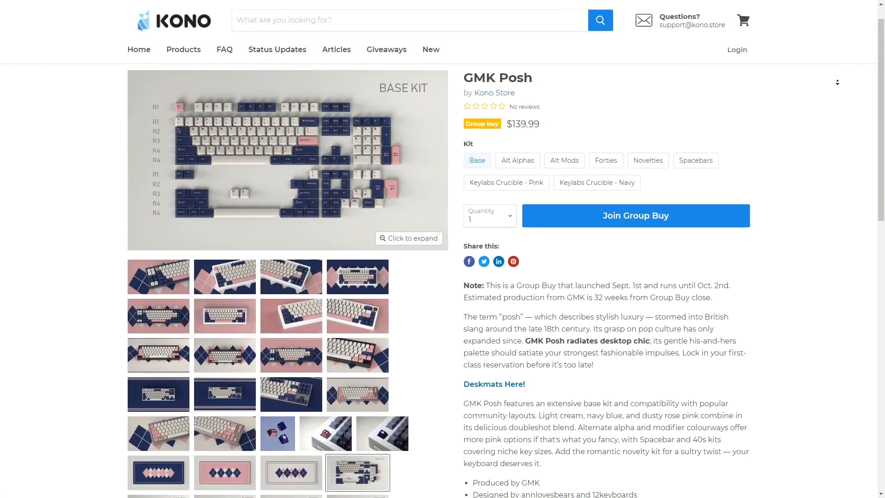
{"action": "scroll", "scroll_direction": "down", "scroll_amount": 3}
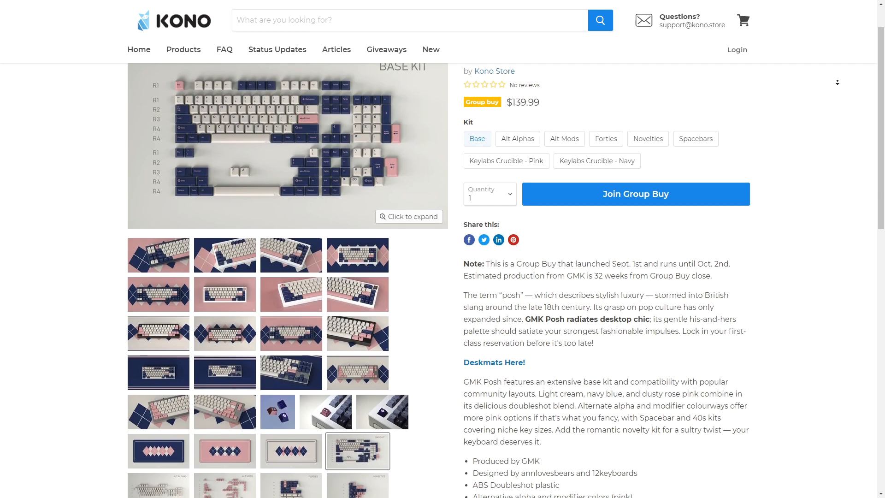
{"action": "scroll", "scroll_direction": "down", "scroll_amount": 3}
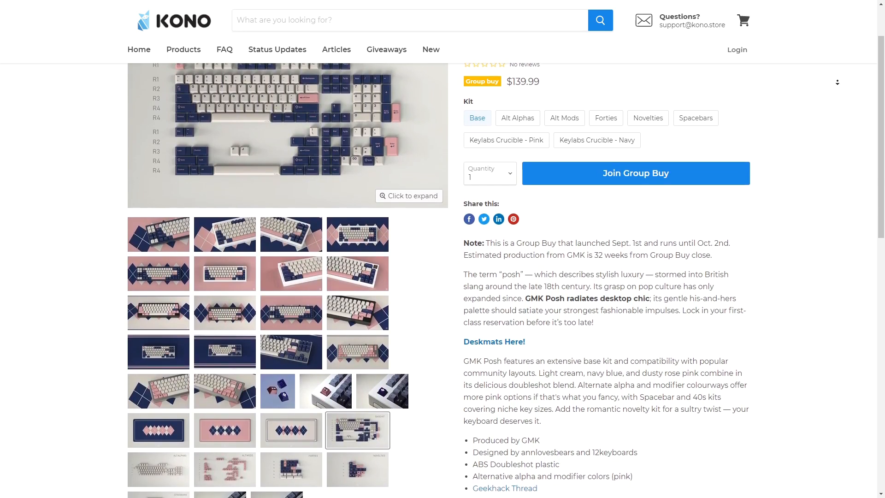
{"action": "scroll", "scroll_direction": "down", "scroll_amount": 3}
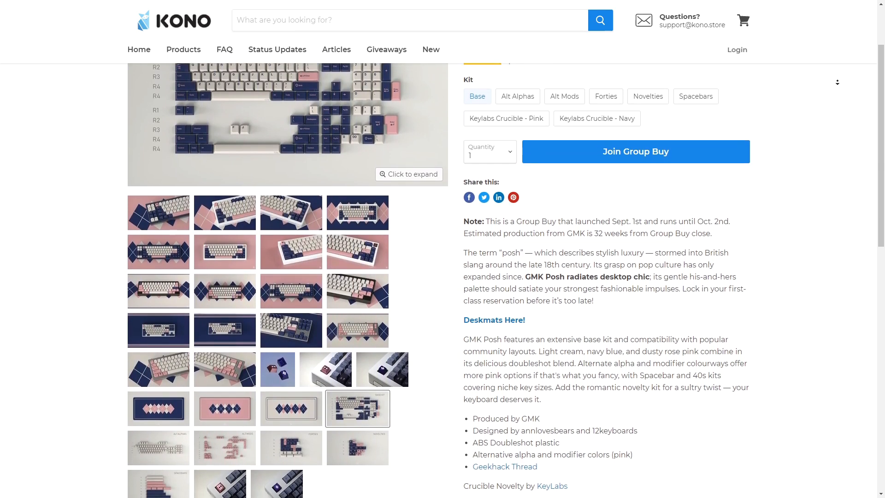
{"action": "scroll", "scroll_direction": "down", "scroll_amount": 3}
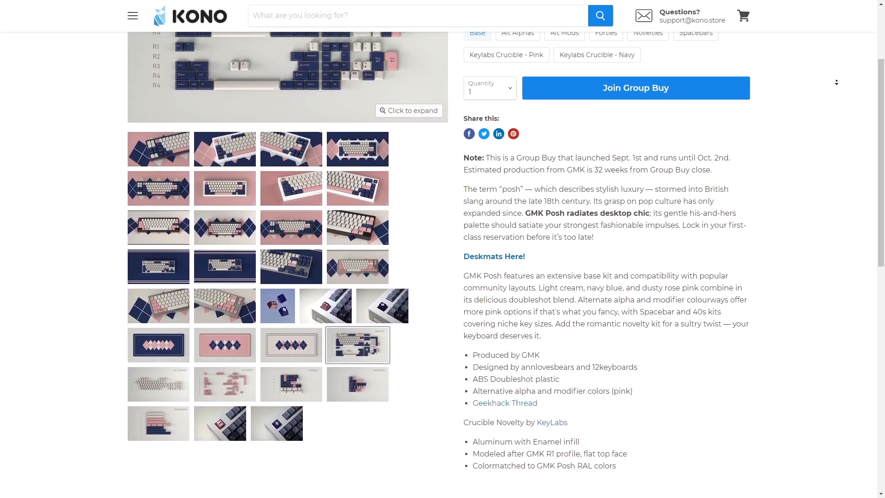
{"action": "scroll", "scroll_direction": "down", "scroll_amount": 3}
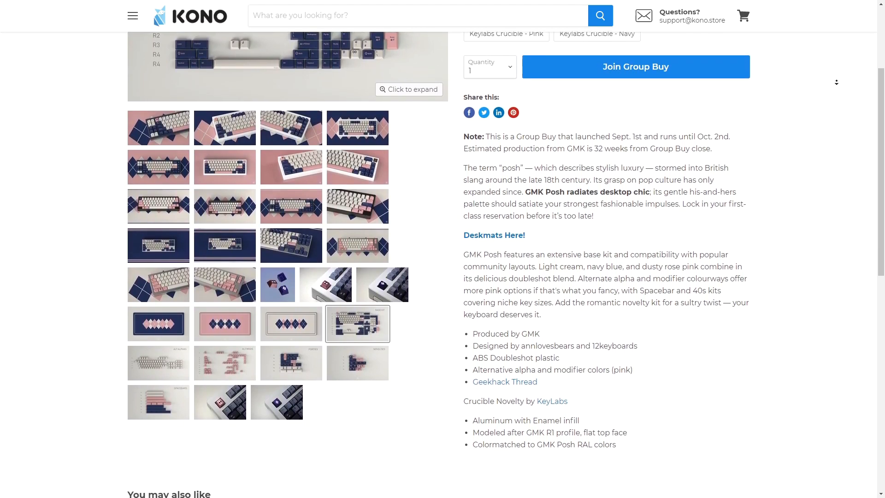
{"action": "scroll", "scroll_direction": "down", "scroll_amount": 3}
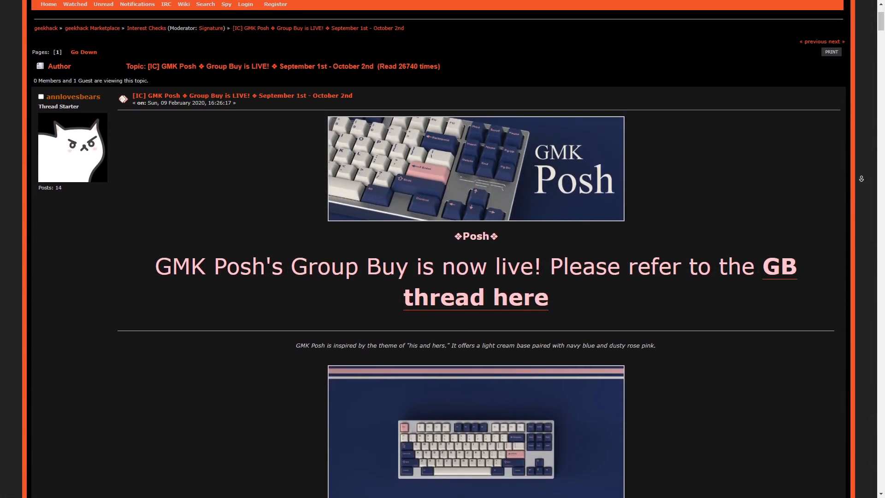
Step: Scroll the Geekhack GMK Posh thread past Colours, Base Kit and Alt Alphas to Alt Mods
{"action": "scroll", "scroll_direction": "down", "scroll_amount": 3}
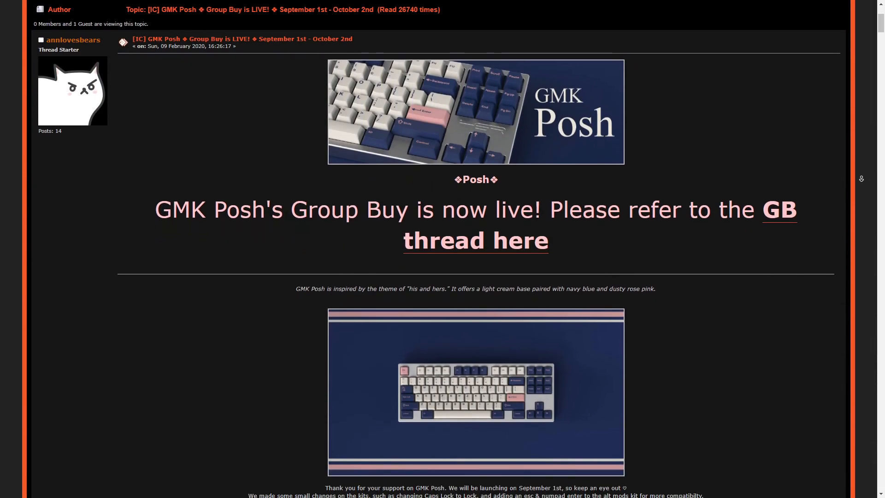
{"action": "scroll", "scroll_direction": "down", "scroll_amount": 3}
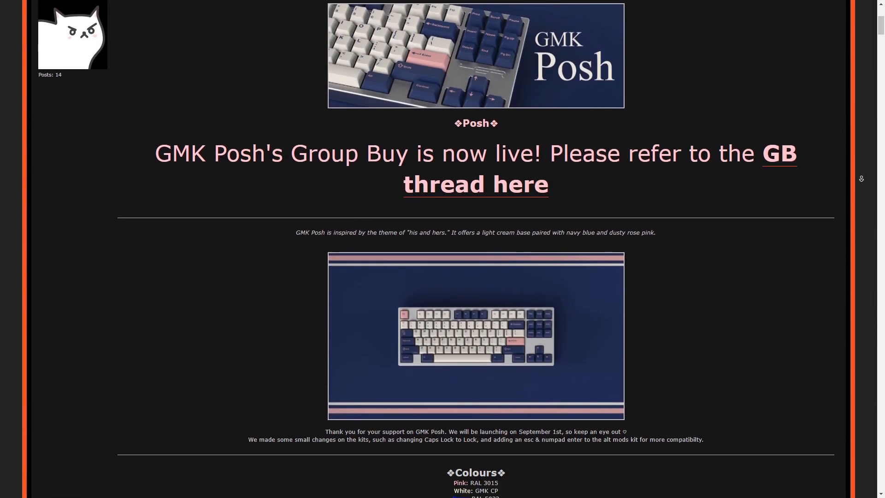
{"action": "scroll", "scroll_direction": "down", "scroll_amount": 3}
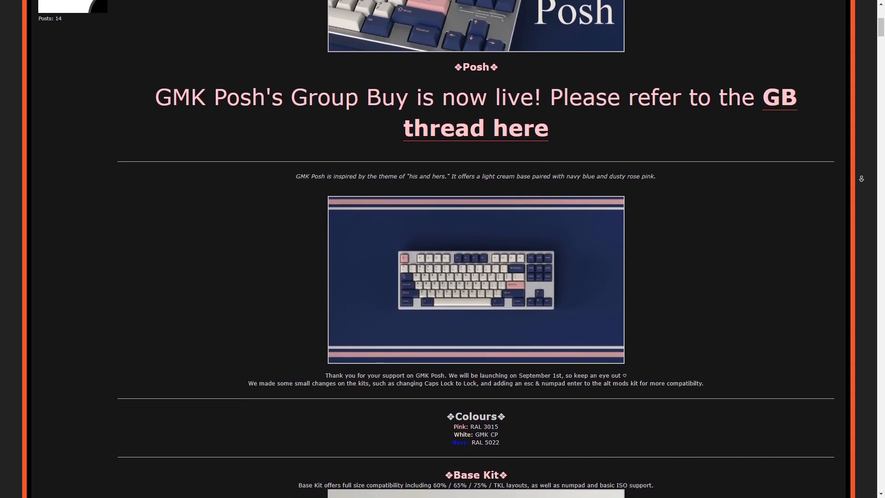
{"action": "scroll", "scroll_direction": "down", "scroll_amount": 3}
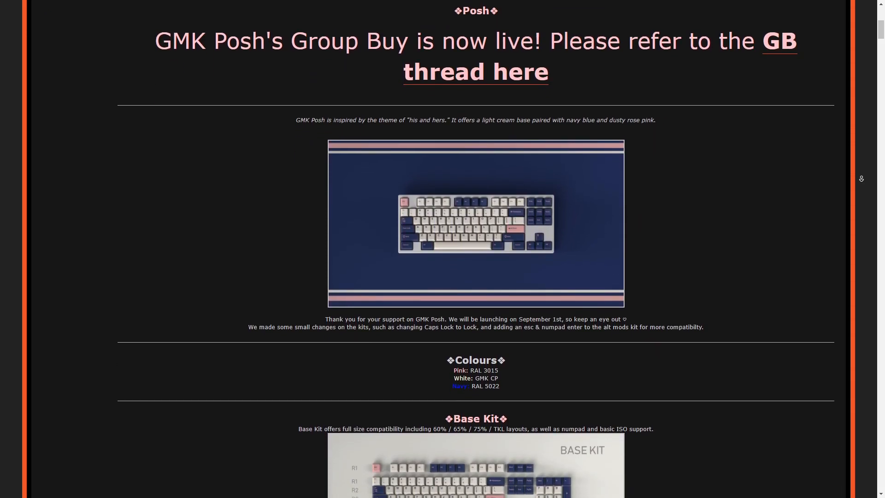
{"action": "scroll", "scroll_direction": "down", "scroll_amount": 3}
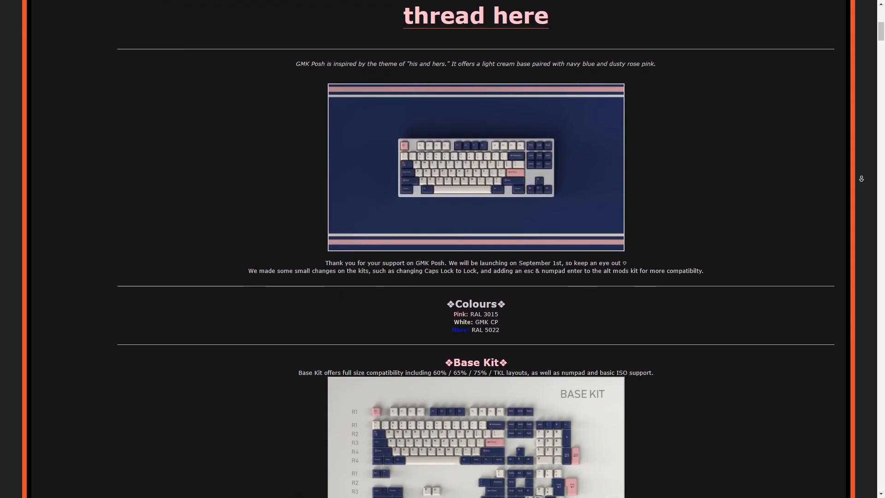
{"action": "scroll", "scroll_direction": "down", "scroll_amount": 3}
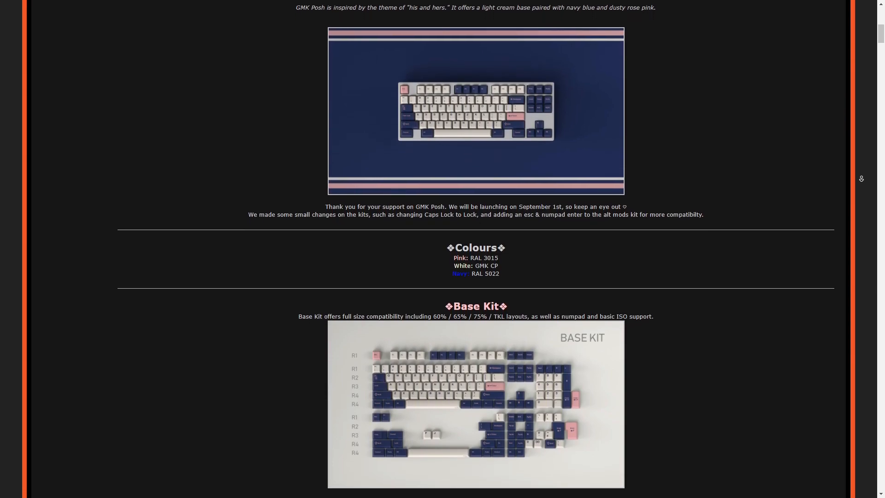
{"action": "scroll", "scroll_direction": "down", "scroll_amount": 3}
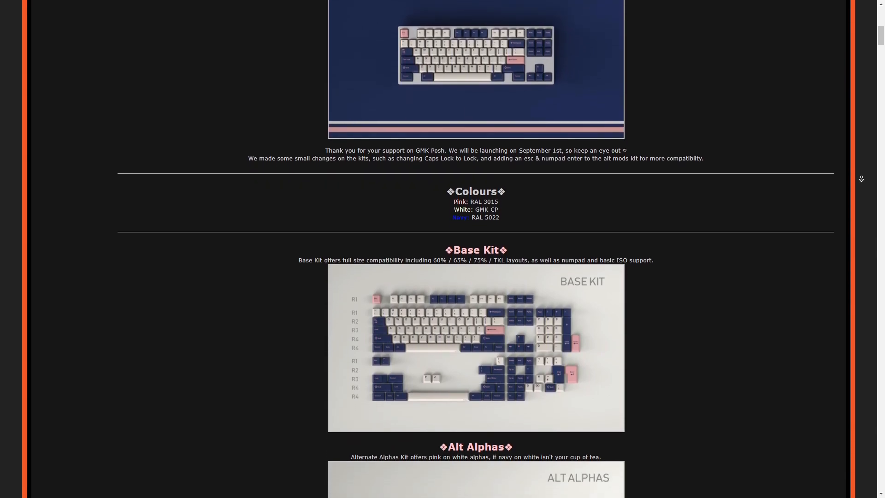
{"action": "scroll", "scroll_direction": "down", "scroll_amount": 3}
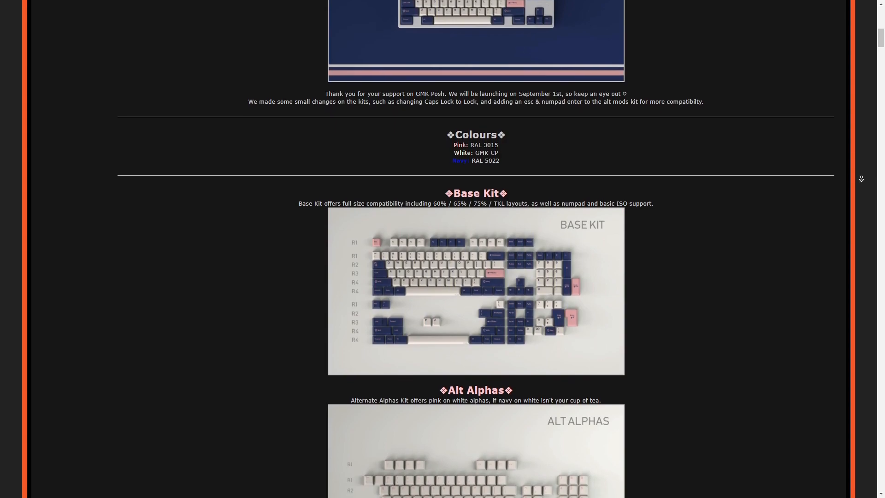
{"action": "scroll", "scroll_direction": "down", "scroll_amount": 3}
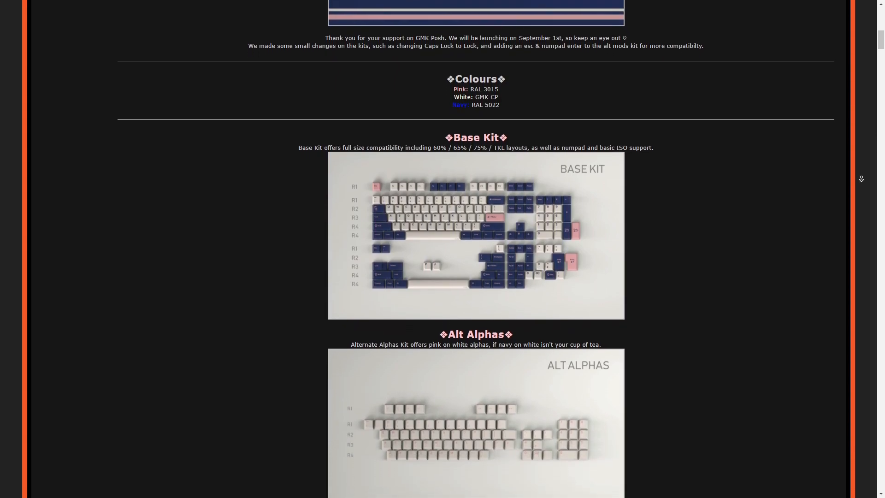
{"action": "scroll", "scroll_direction": "down", "scroll_amount": 3}
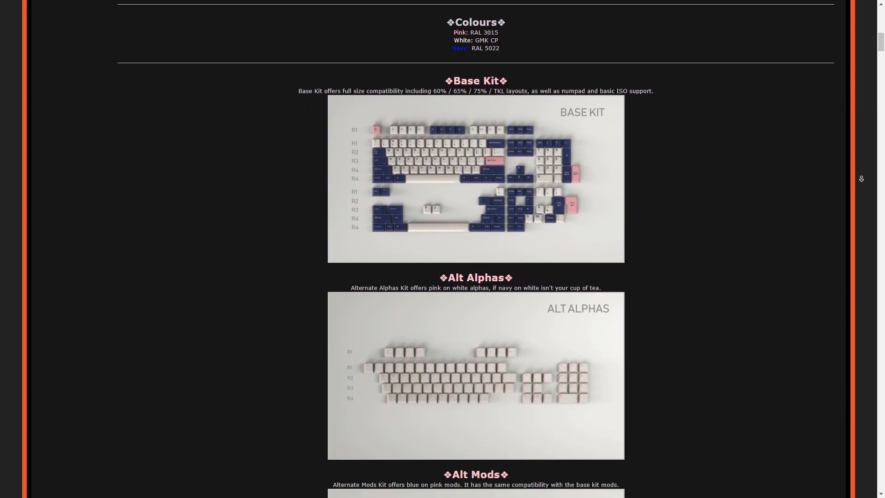
{"action": "scroll", "scroll_direction": "down", "scroll_amount": 3}
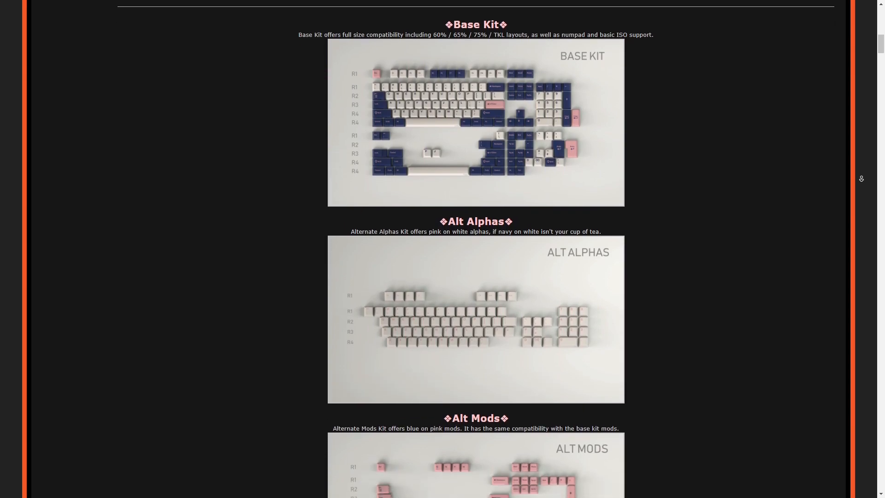
{"action": "scroll", "scroll_direction": "down", "scroll_amount": 3}
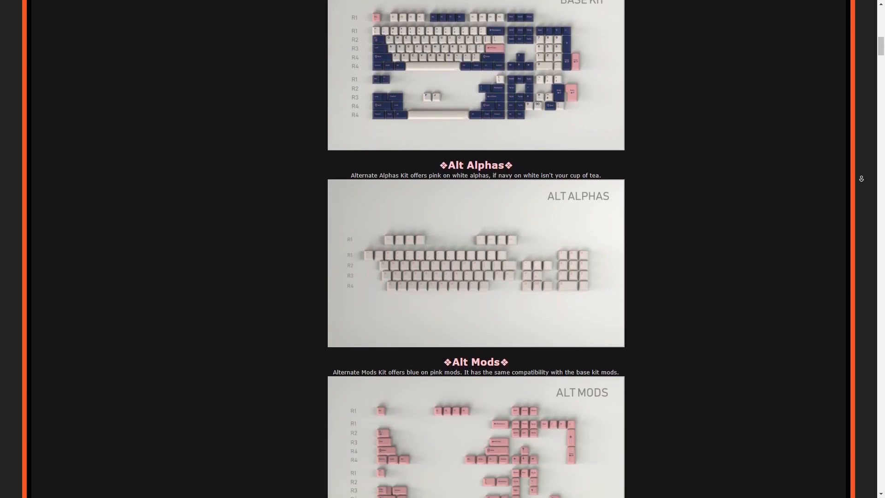
{"action": "scroll", "scroll_direction": "down", "scroll_amount": 3}
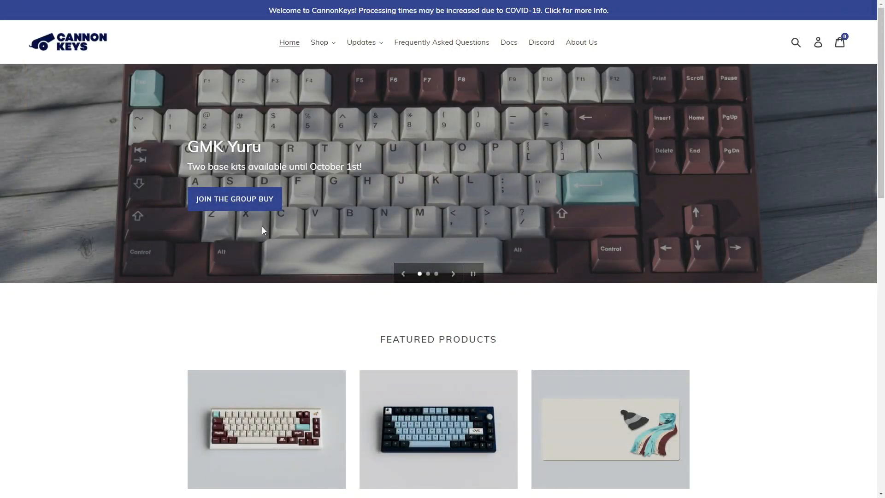
Step: Read the [GB] GMK Yuru page down to its MOQs, June 2021 estimate and notes
{"action": "scroll", "scroll_direction": "down", "scroll_amount": 3}
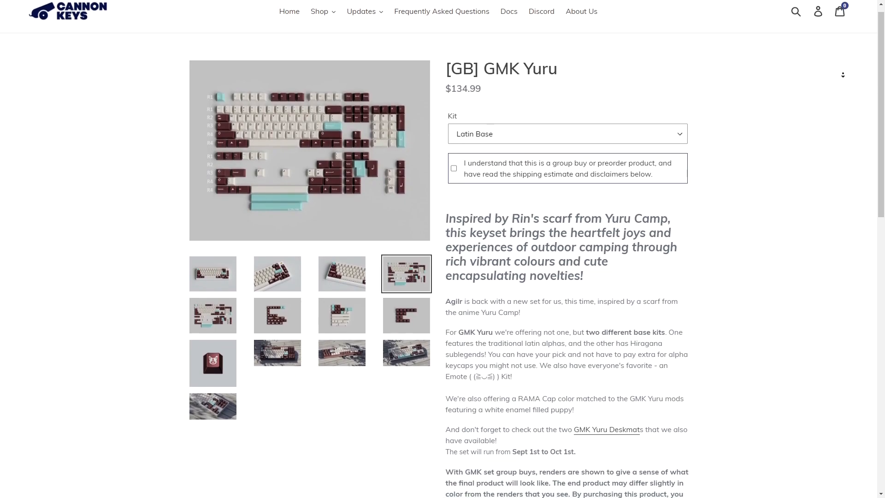
{"action": "scroll", "scroll_direction": "down", "scroll_amount": 3}
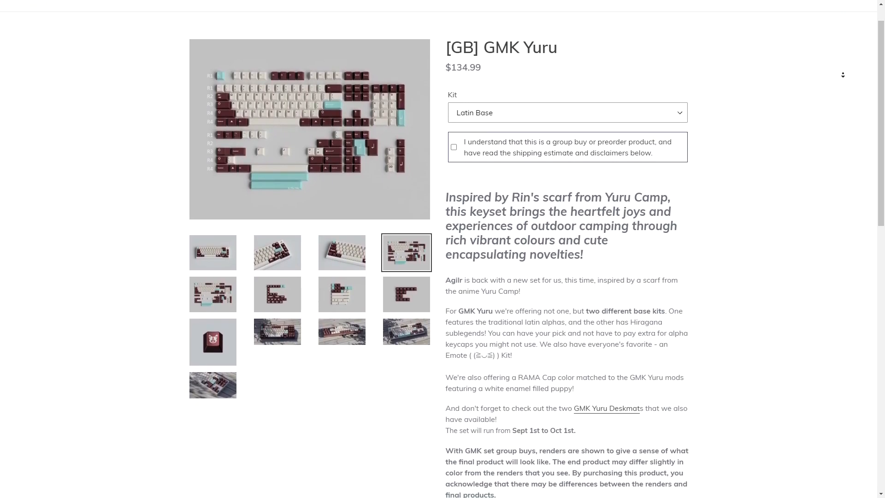
{"action": "scroll", "scroll_direction": "down", "scroll_amount": 3}
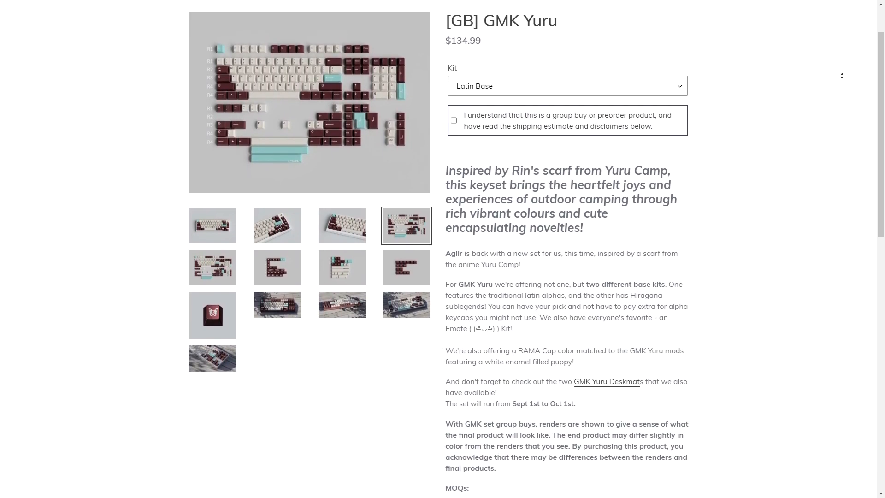
{"action": "scroll", "scroll_direction": "down", "scroll_amount": 3}
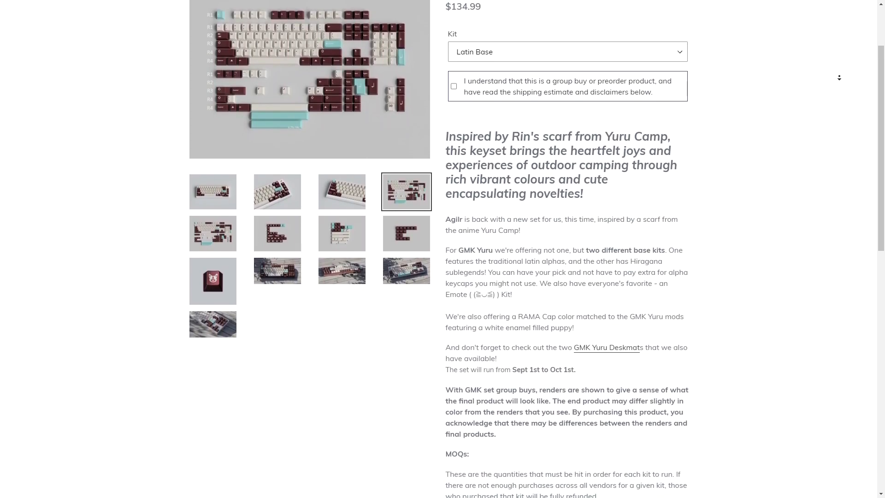
{"action": "scroll", "scroll_direction": "down", "scroll_amount": 3}
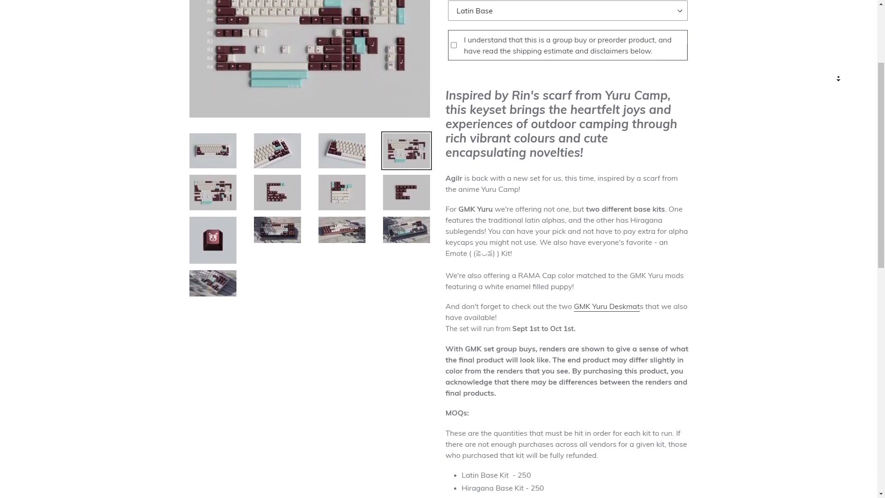
{"action": "scroll", "scroll_direction": "down", "scroll_amount": 3}
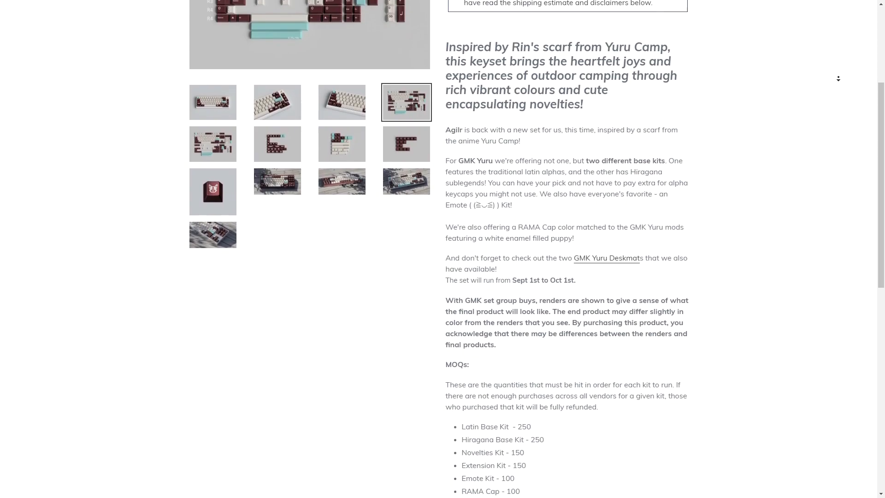
{"action": "scroll", "scroll_direction": "down", "scroll_amount": 3}
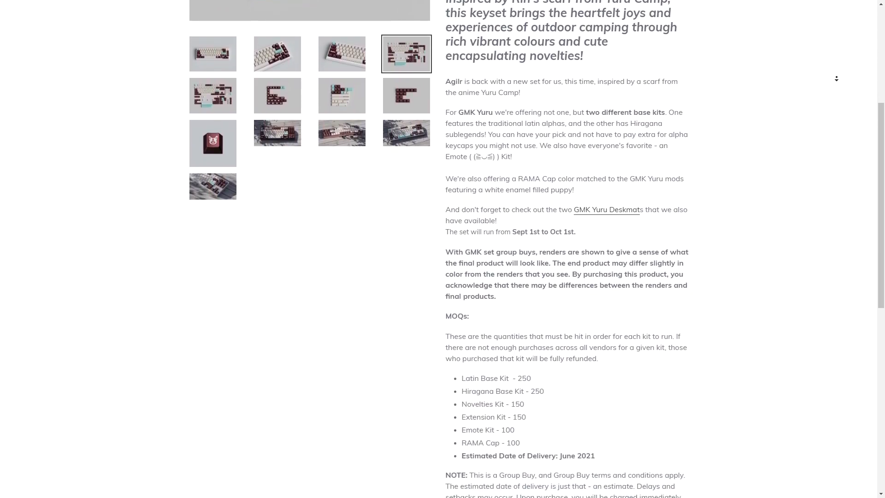
{"action": "scroll", "scroll_direction": "down", "scroll_amount": 3}
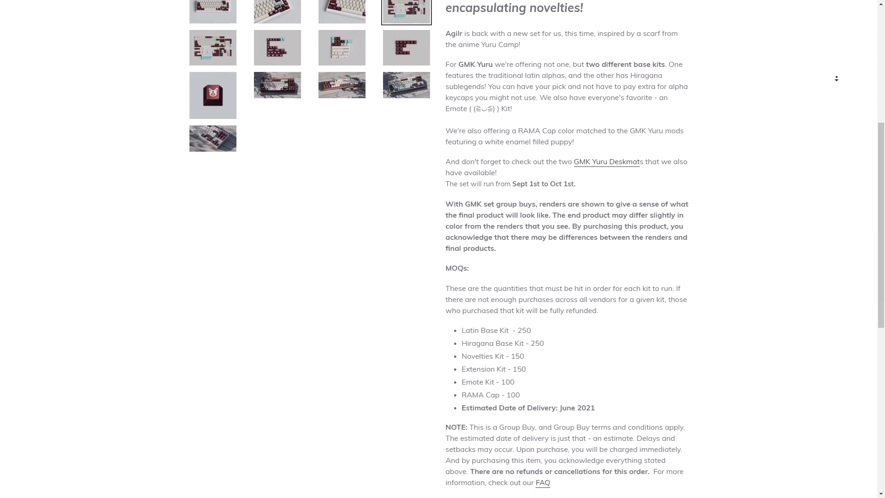
{"action": "scroll", "scroll_direction": "down", "scroll_amount": 3}
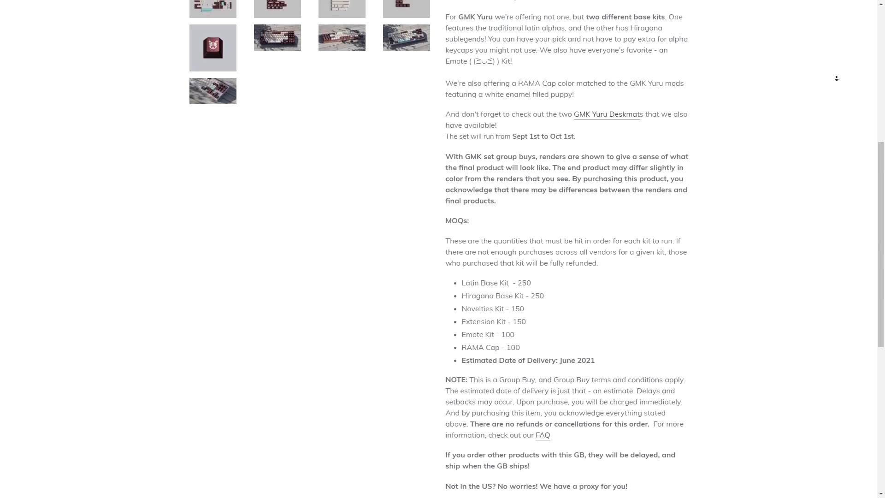
Step: View GMK Yuru base, novelty and extension kit renders full-size, then the keyboard photos
{"action": "left_click", "coordinate": [212, 47]}
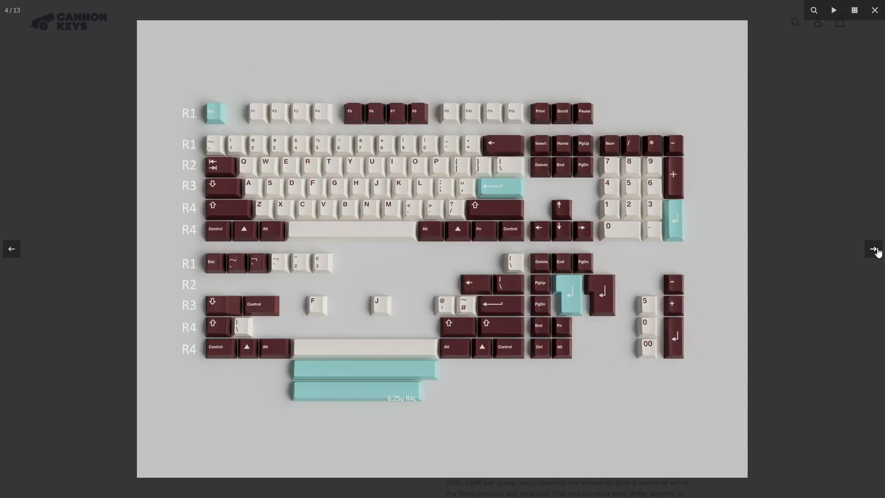
{"action": "left_click", "coordinate": [874, 249]}
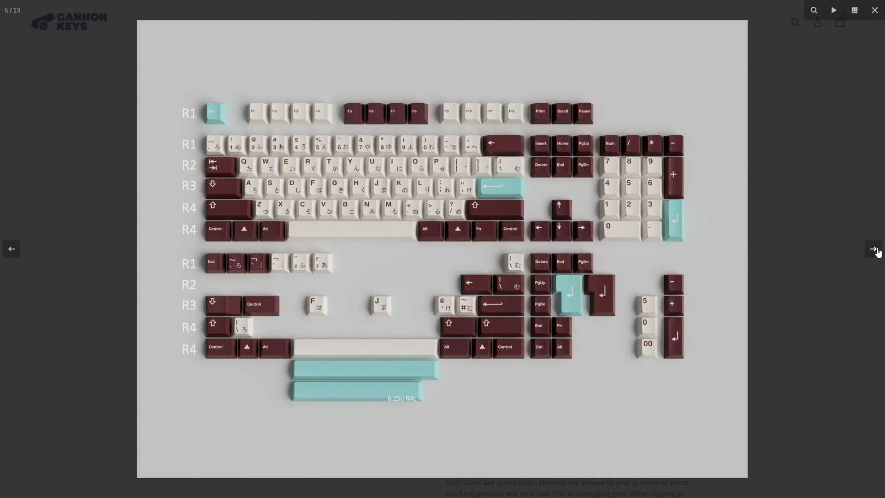
{"action": "left_click", "coordinate": [875, 249]}
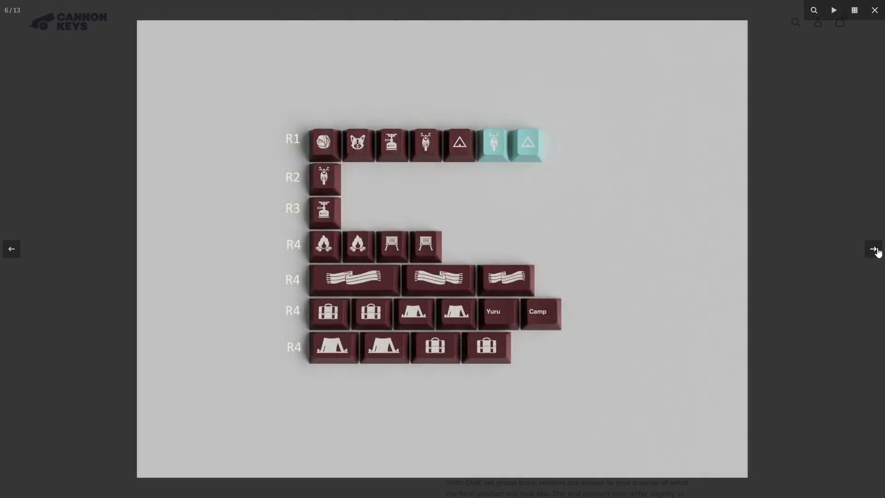
{"action": "left_click", "coordinate": [874, 248]}
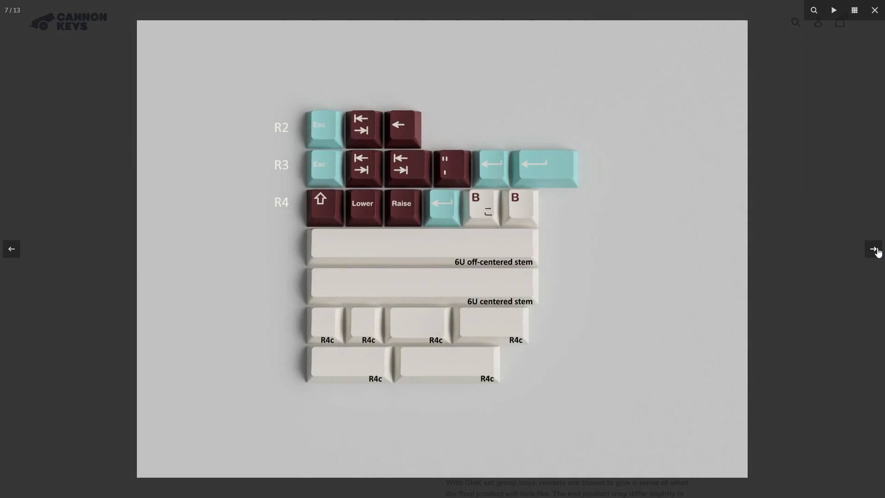
{"action": "left_click", "coordinate": [874, 249]}
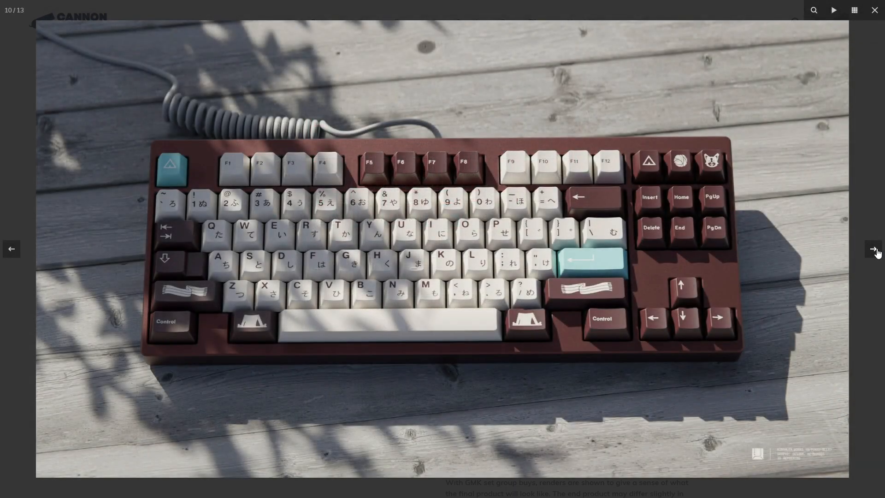
{"action": "left_click", "coordinate": [874, 249]}
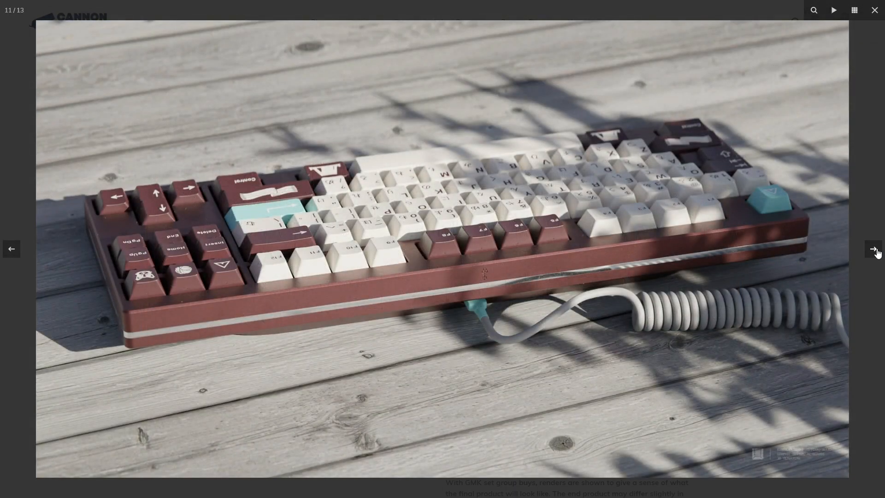
{"action": "left_click", "coordinate": [874, 249]}
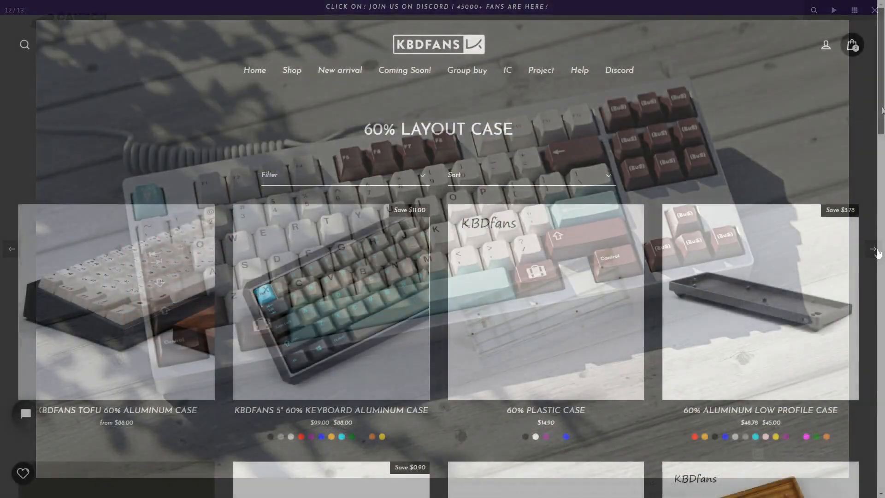
Step: Scroll KBDfans' 60% cases past aluminium, acrylic, wood and bamboo to the pink BBOX
{"action": "scroll", "scroll_direction": "down", "scroll_amount": 3}
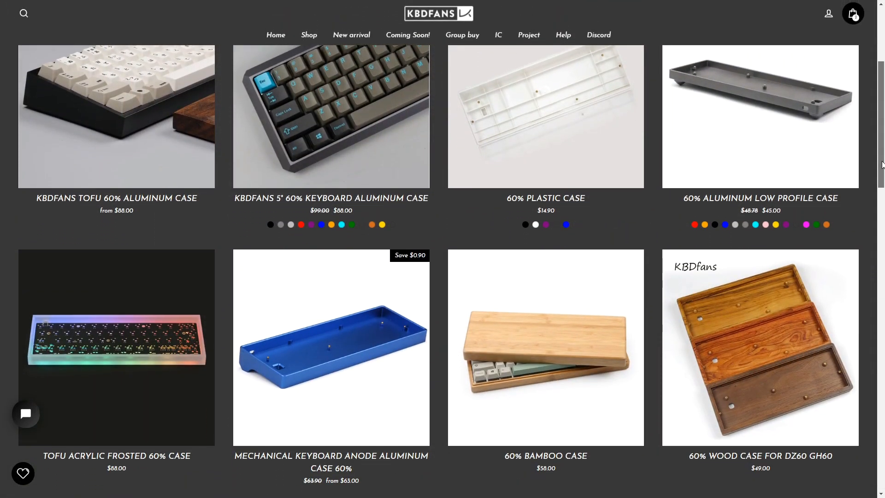
{"action": "scroll", "scroll_direction": "down", "scroll_amount": 3}
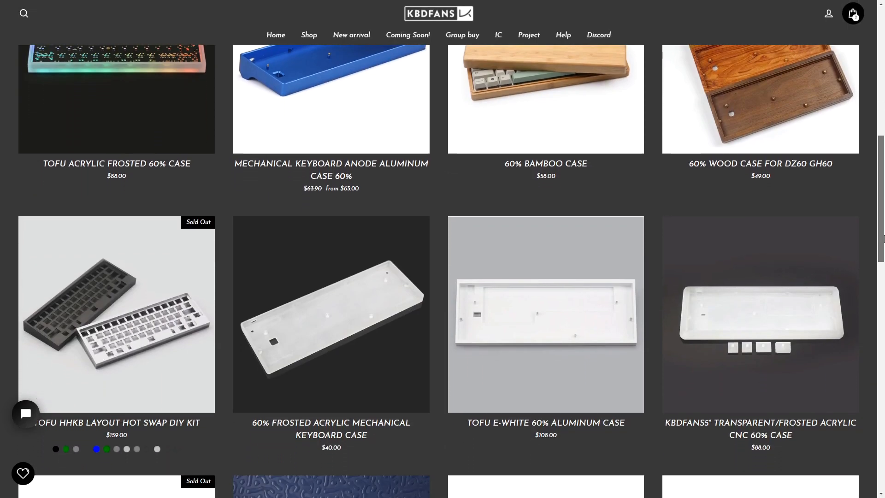
{"action": "scroll", "scroll_direction": "down", "scroll_amount": 3}
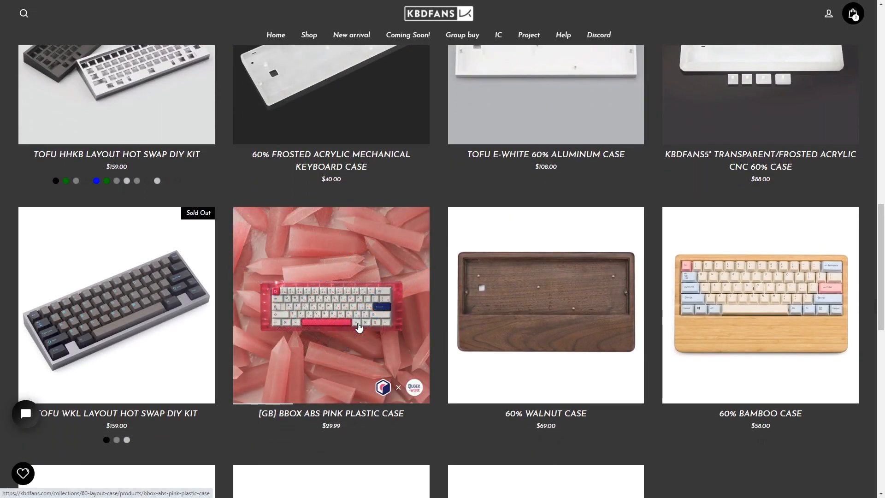
Step: Open the [GB] BBOX ABS Pink Plastic Case listing and read its Specs and Include sections
{"action": "left_click", "coordinate": [331, 305]}
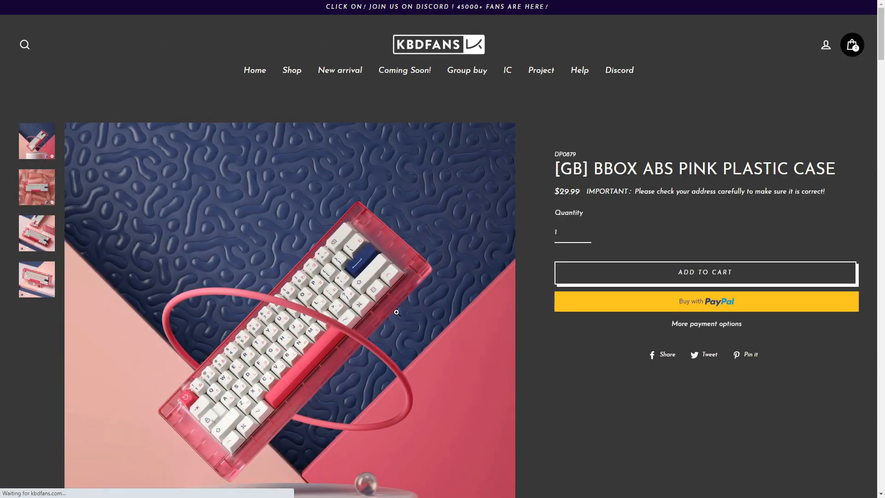
{"action": "scroll", "scroll_direction": "down", "scroll_amount": 3}
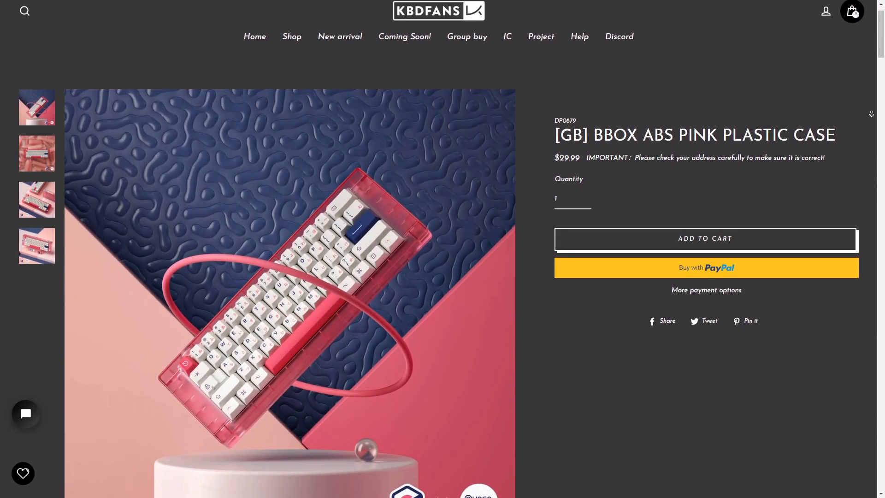
{"action": "scroll", "scroll_direction": "down", "scroll_amount": 3}
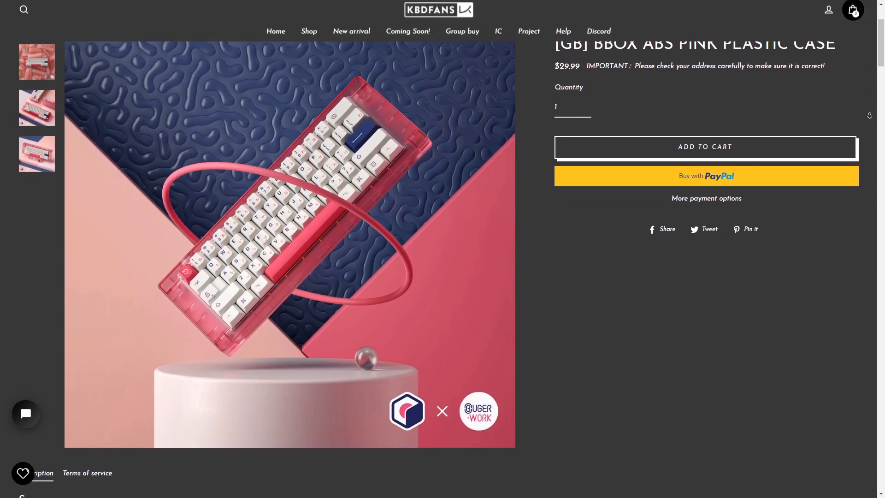
{"action": "scroll", "scroll_direction": "down", "scroll_amount": 3}
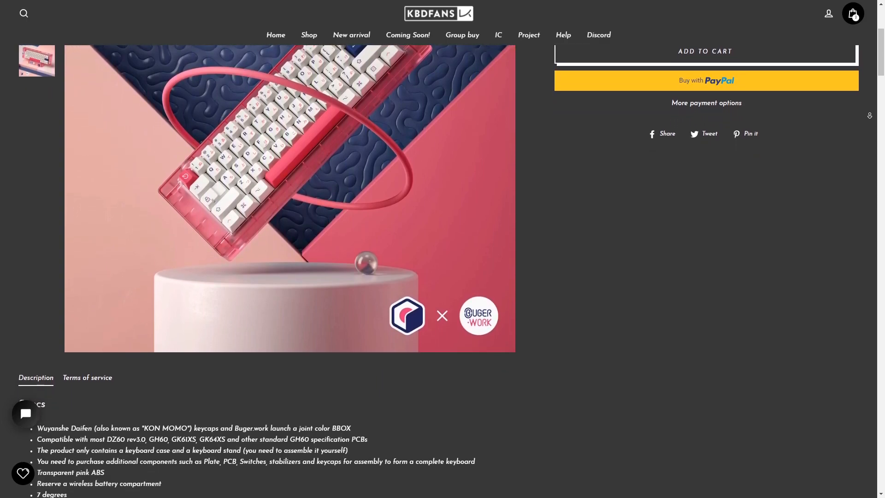
{"action": "scroll", "scroll_direction": "down", "scroll_amount": 3}
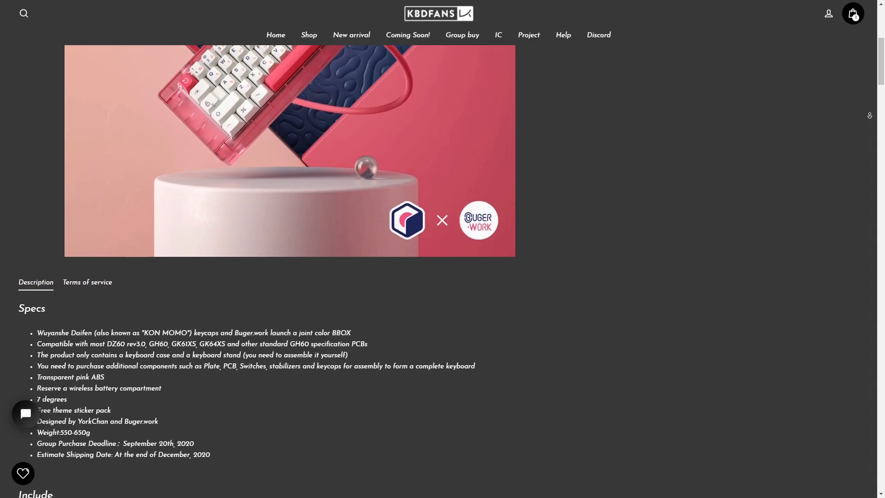
{"action": "scroll", "scroll_direction": "down", "scroll_amount": 3}
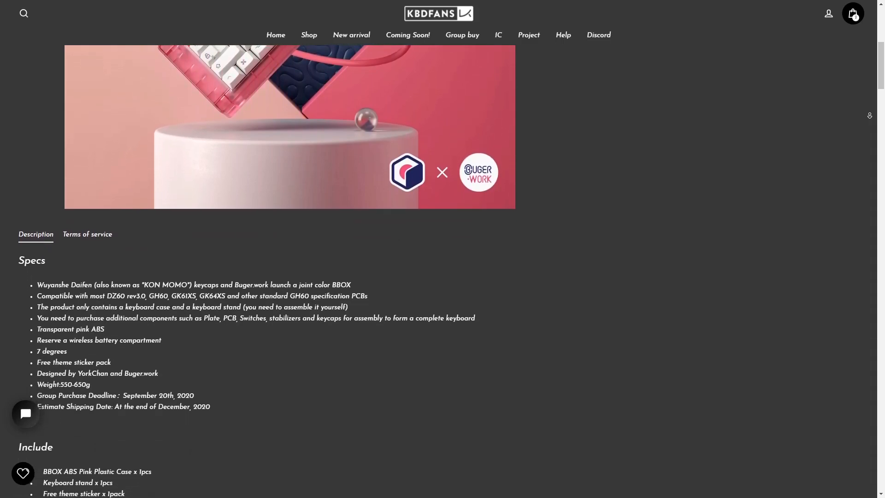
{"action": "scroll", "scroll_direction": "down", "scroll_amount": 3}
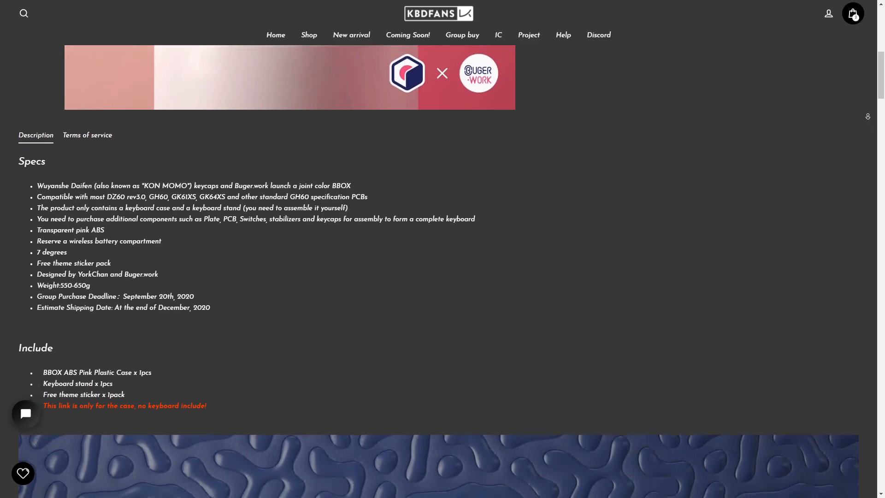
{"action": "scroll", "scroll_direction": "down", "scroll_amount": 3}
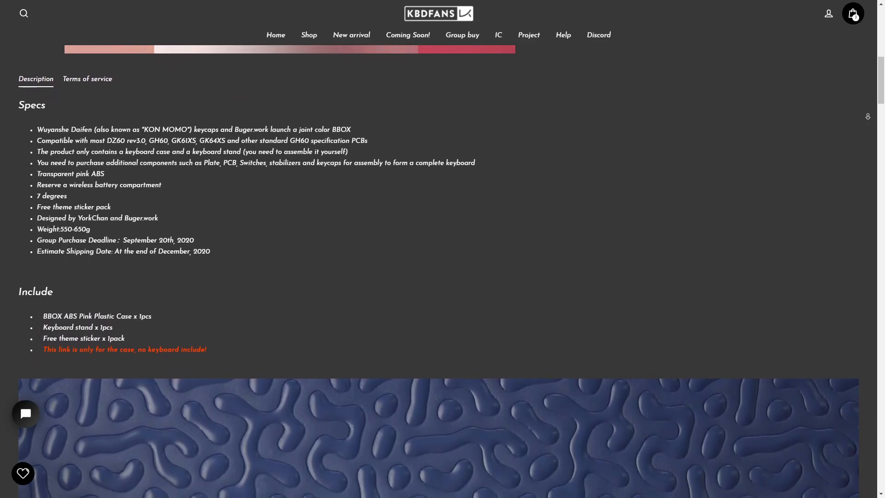
{"action": "scroll", "scroll_direction": "down", "scroll_amount": 3}
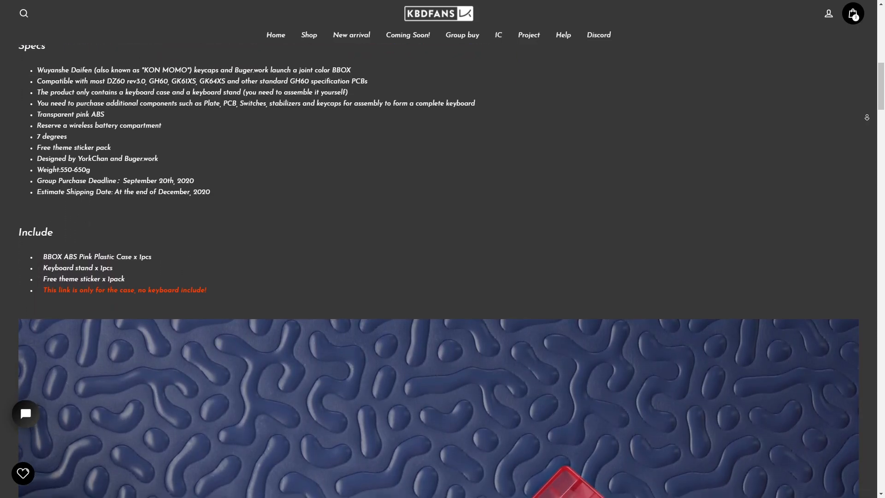
{"action": "scroll", "scroll_direction": "down", "scroll_amount": 3}
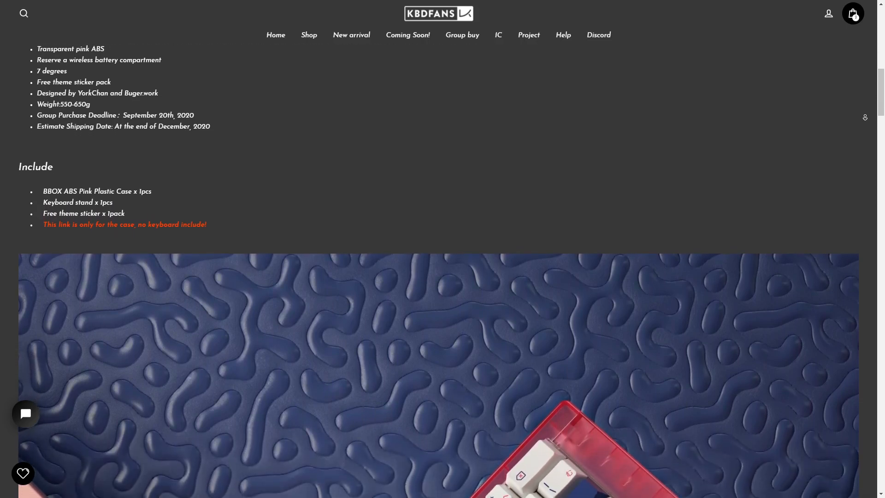
{"action": "scroll", "scroll_direction": "down", "scroll_amount": 3}
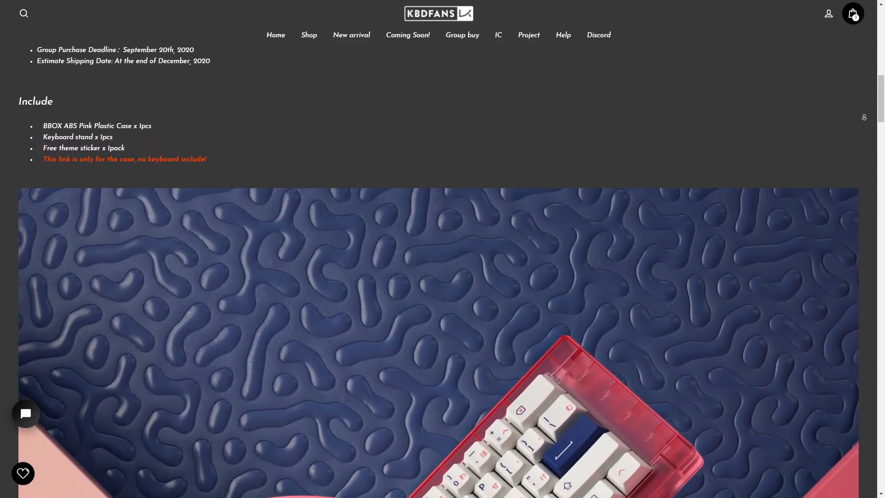
{"action": "scroll", "scroll_direction": "down", "scroll_amount": 3}
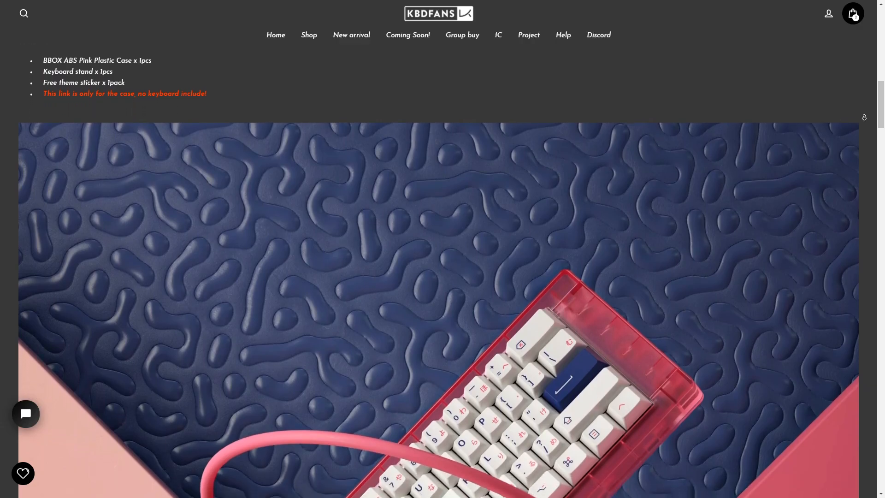
{"action": "scroll", "scroll_direction": "down", "scroll_amount": 3}
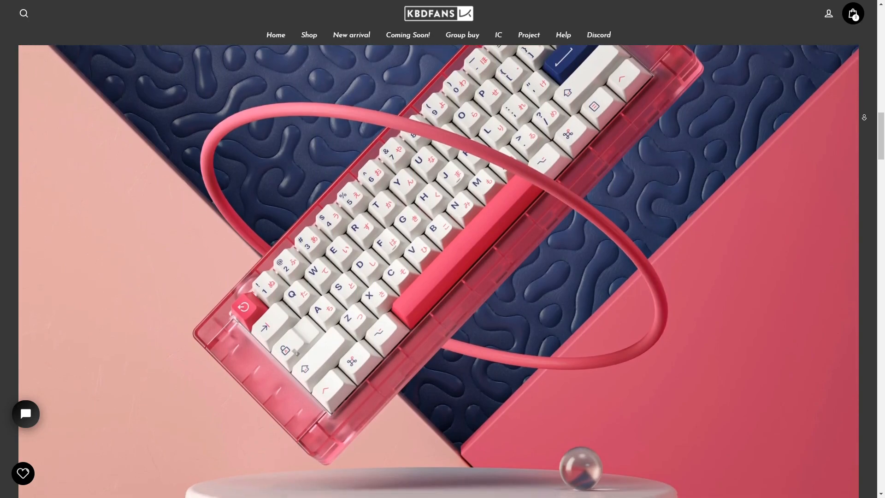
{"action": "scroll", "scroll_direction": "down", "scroll_amount": 3}
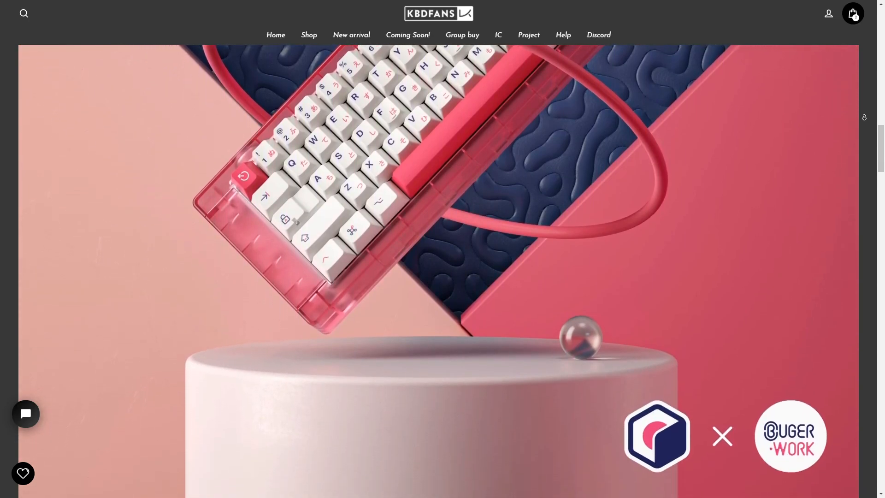
{"action": "scroll", "scroll_direction": "down", "scroll_amount": 3}
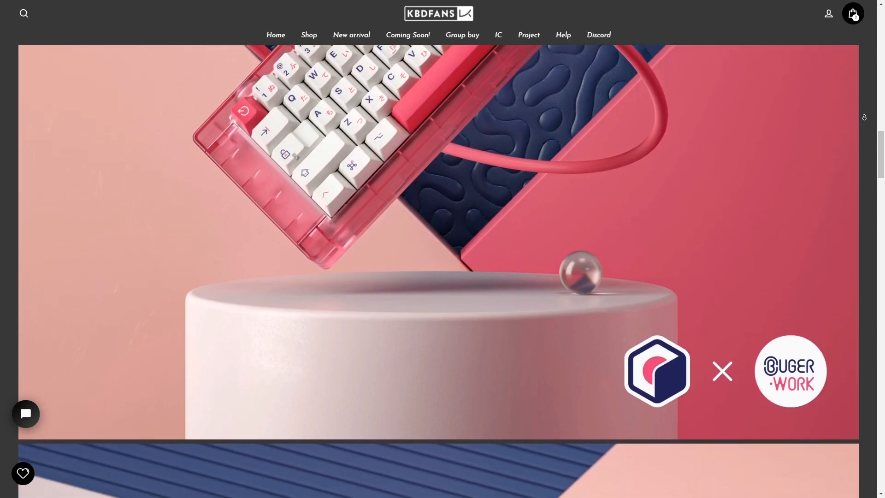
{"action": "scroll", "scroll_direction": "down", "scroll_amount": 3}
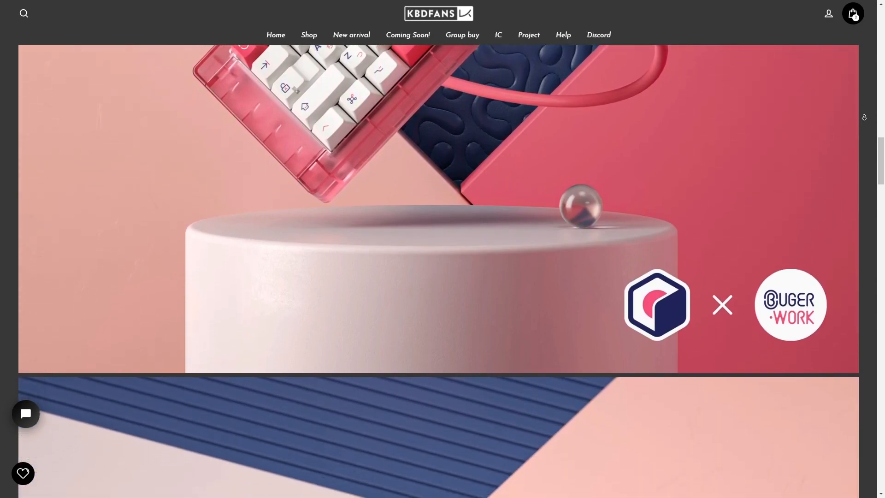
{"action": "scroll", "scroll_direction": "down", "scroll_amount": 3}
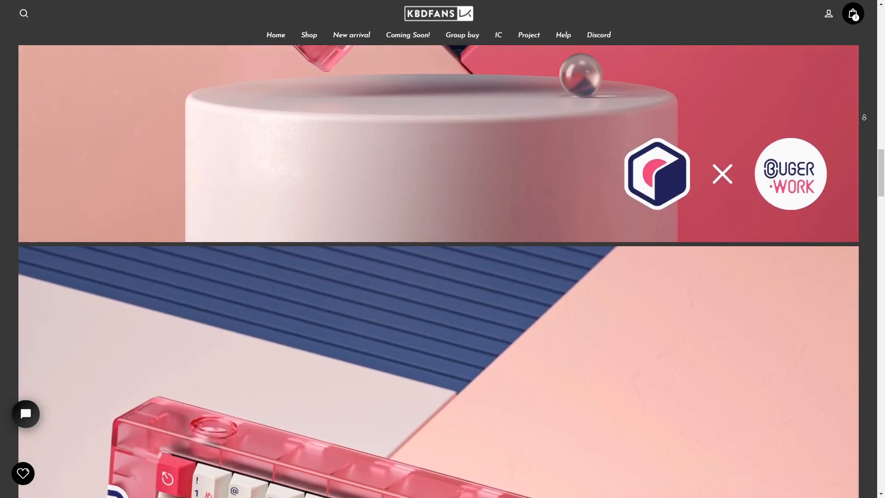
{"action": "scroll", "scroll_direction": "down", "scroll_amount": 3}
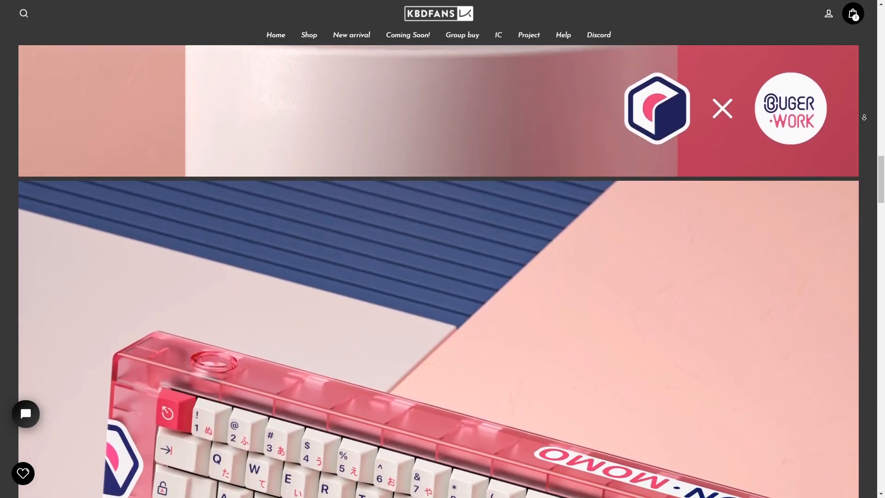
{"action": "scroll", "scroll_direction": "down", "scroll_amount": 3}
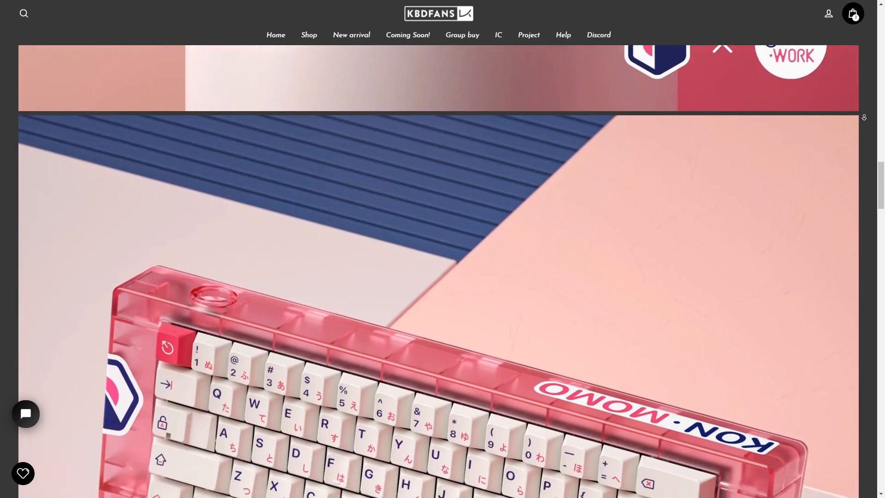
{"action": "scroll", "scroll_direction": "down", "scroll_amount": 3}
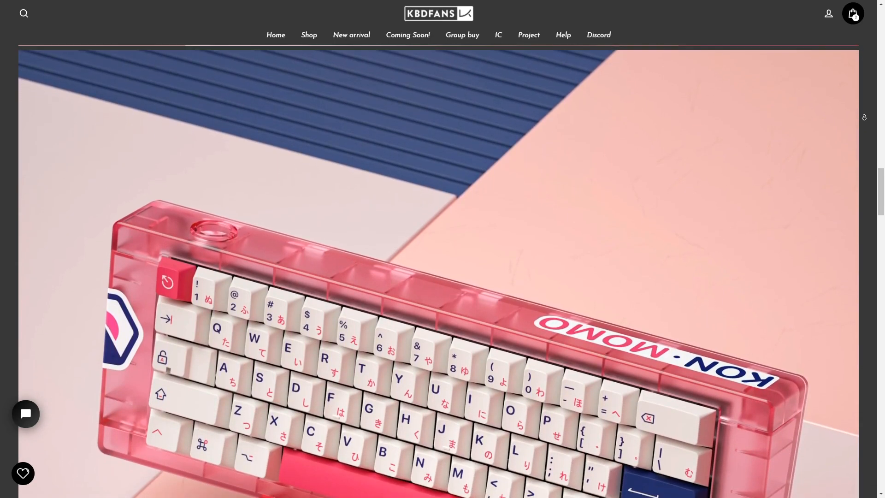